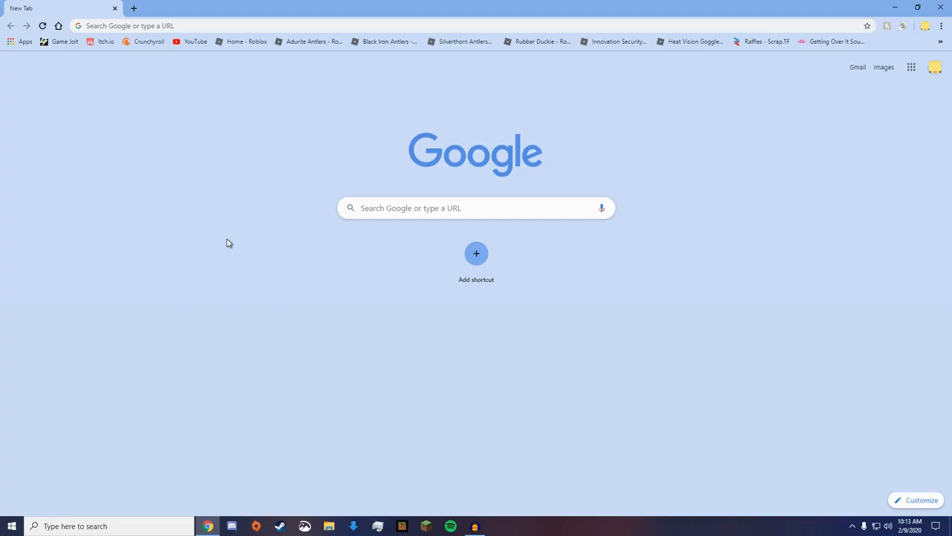
mouse_move(147, 70)
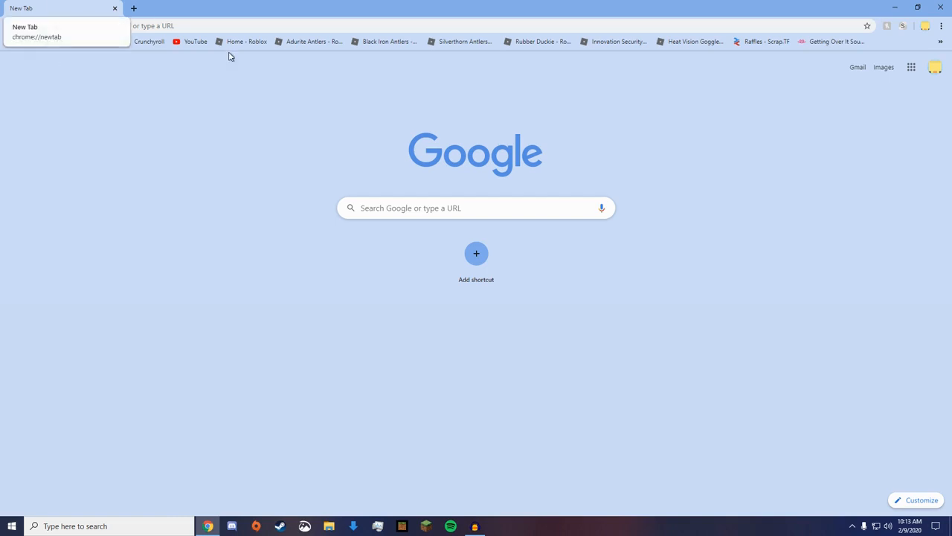
mouse_move(342, 72)
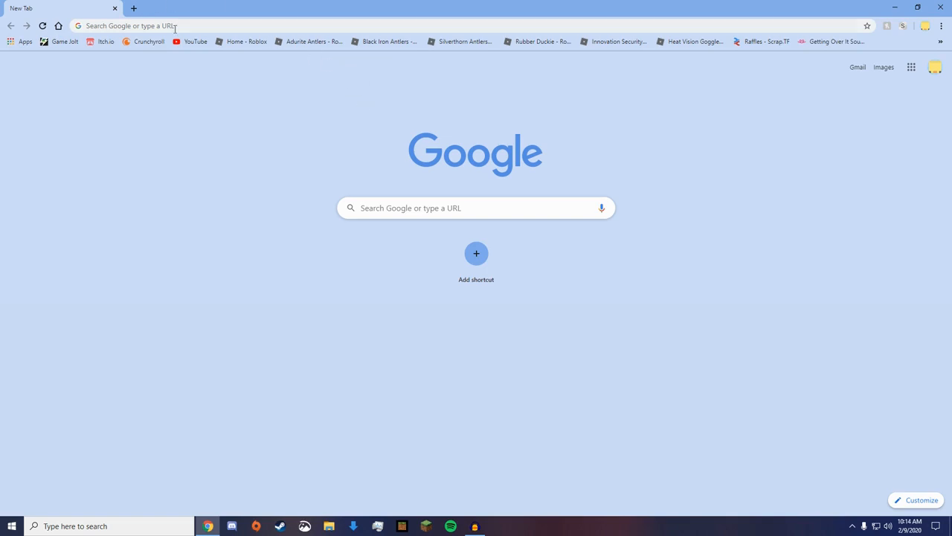
mouse_move(265, 146)
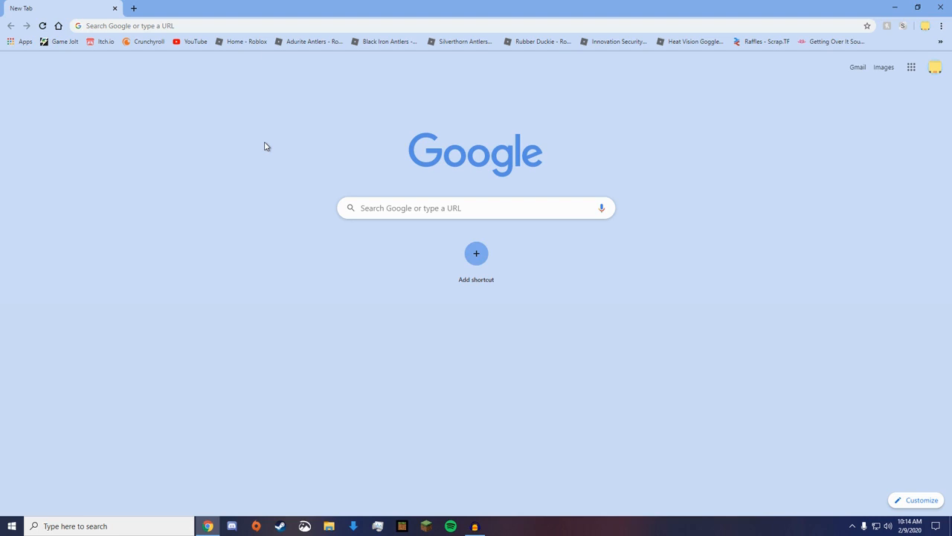
mouse_move(188, 24)
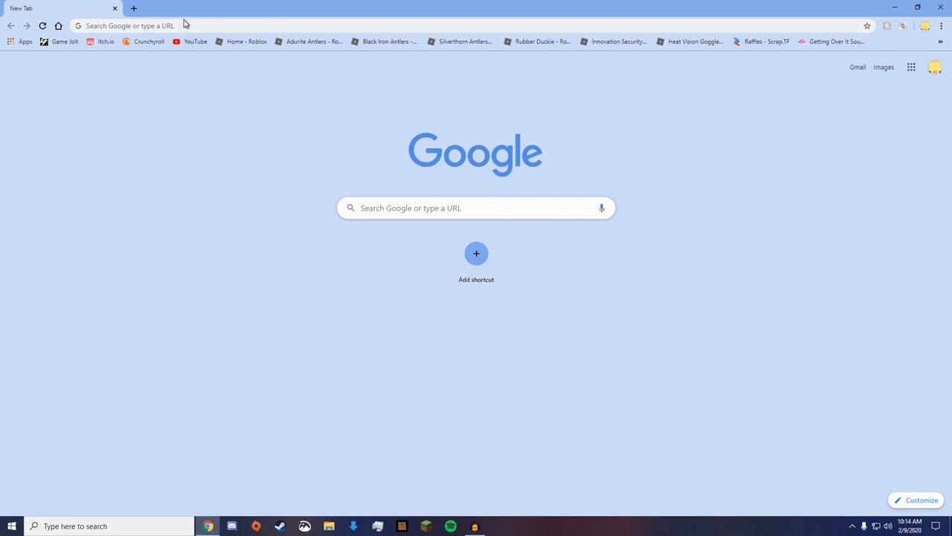
Step: Go to github.com/Assistant/ModAssistant/releases and open the latest Mod Assistant release
left_click(190, 24)
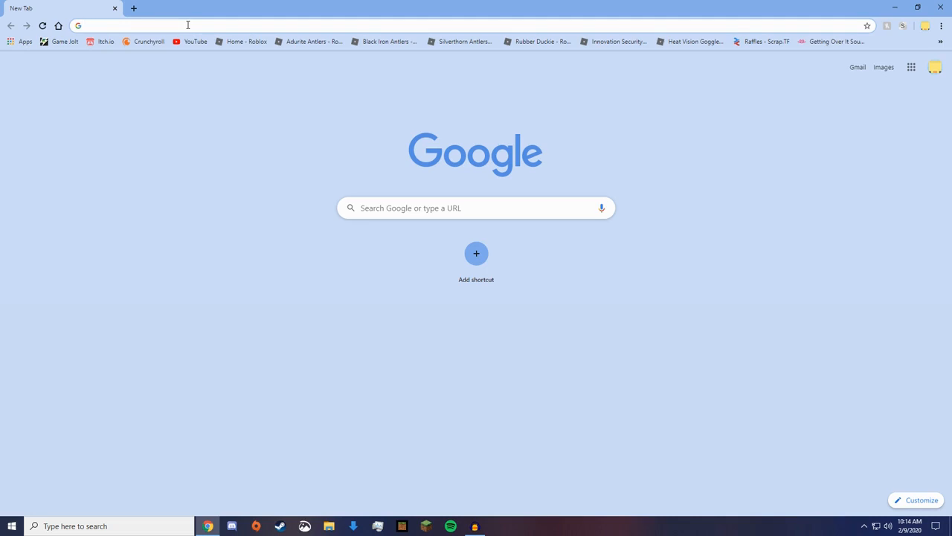
mouse_move(230, 64)
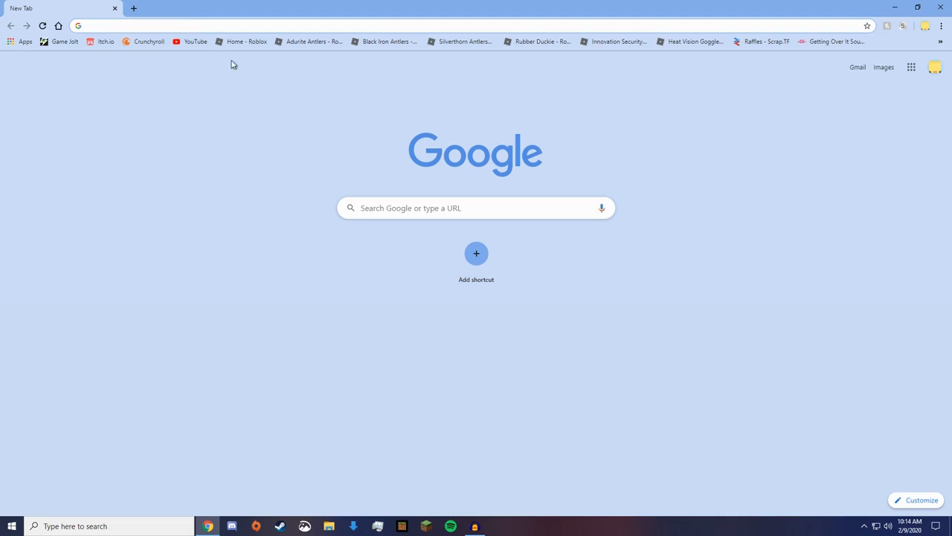
type("https://github.com/Assistant/ModAssistant/releases/")
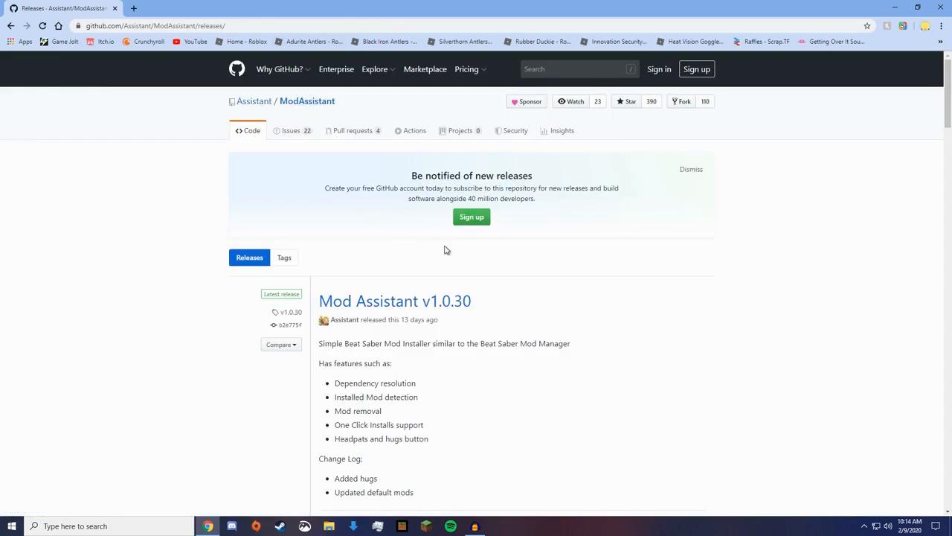
mouse_move(295, 295)
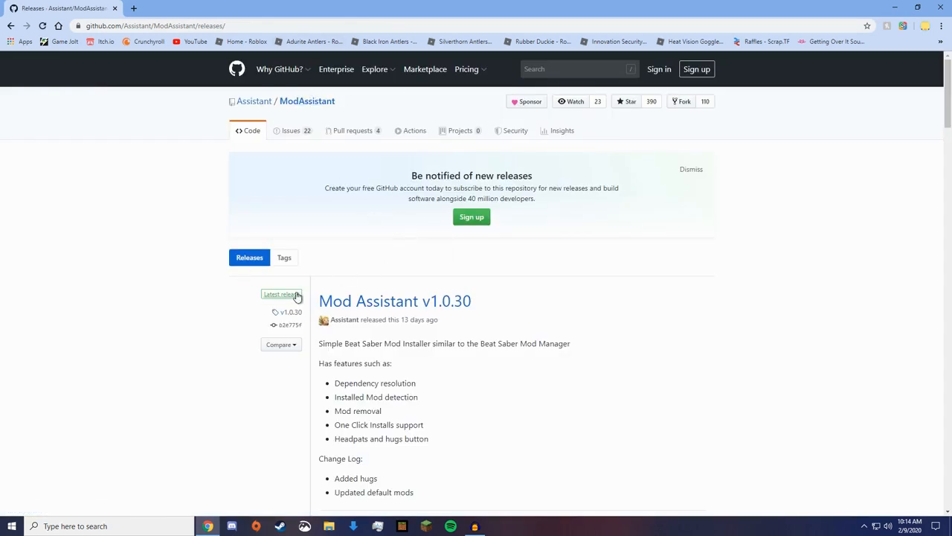
left_click(279, 294)
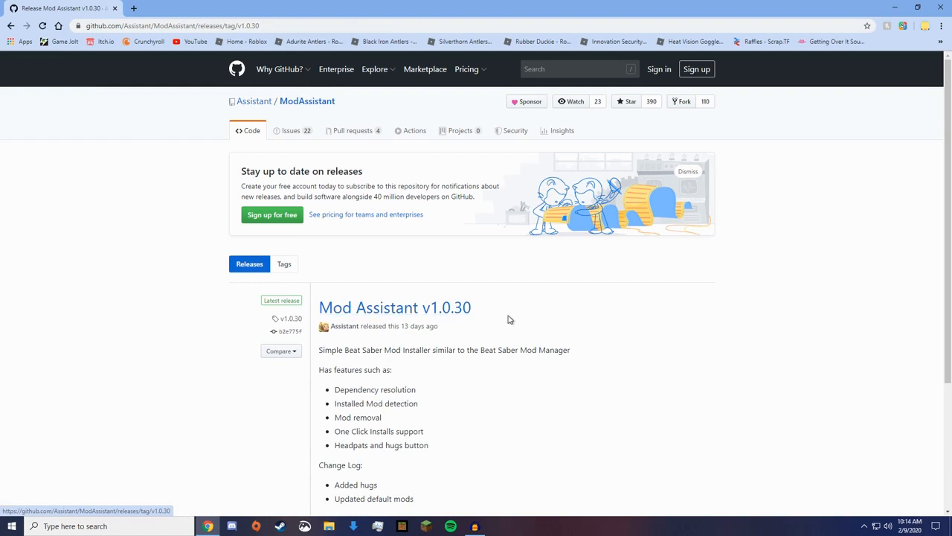
Step: Download ModAssistant.exe from the release's Assets and show it in its folder
scroll("down", 3)
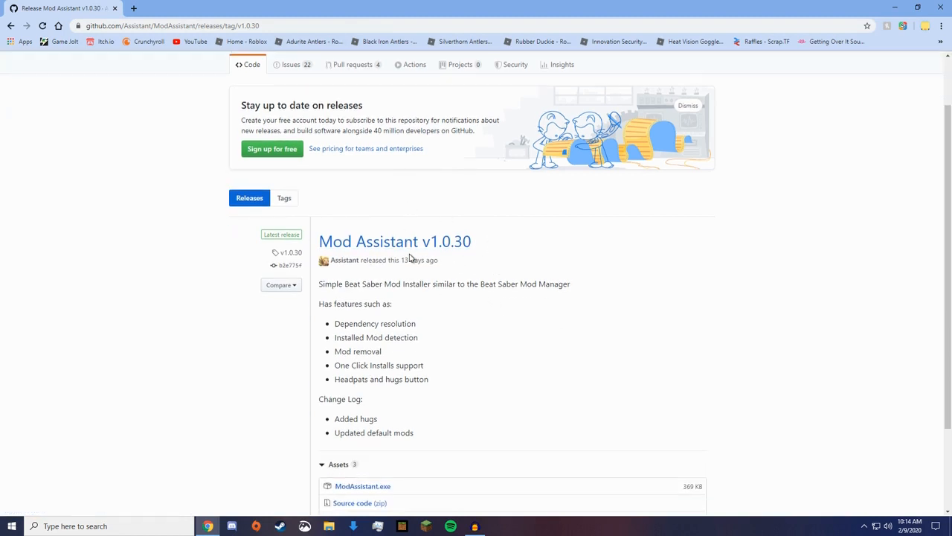
mouse_move(288, 240)
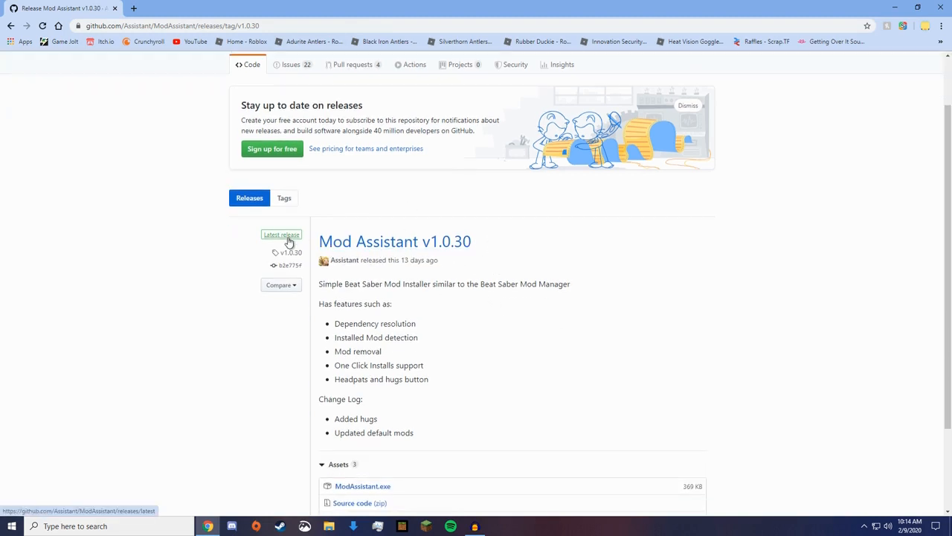
mouse_move(369, 250)
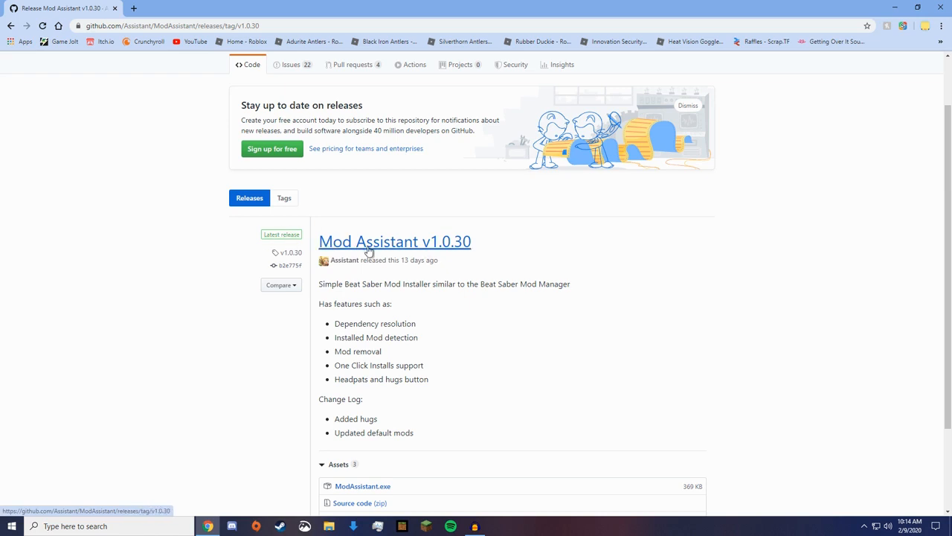
mouse_move(331, 217)
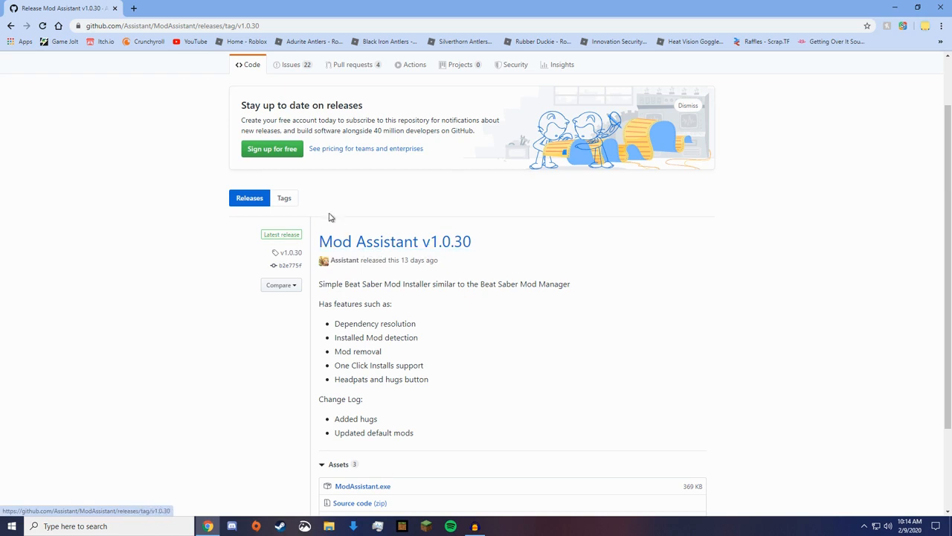
scroll("down", 3)
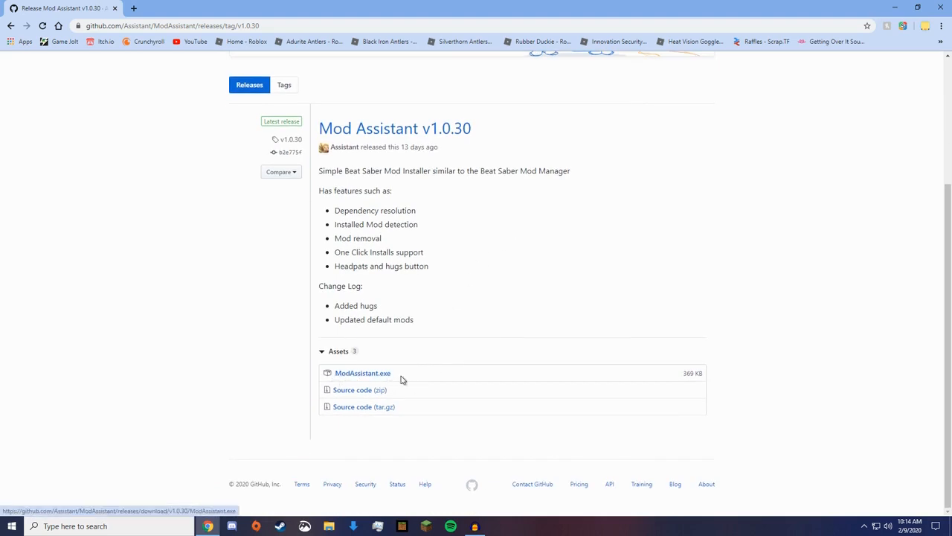
left_click(364, 372)
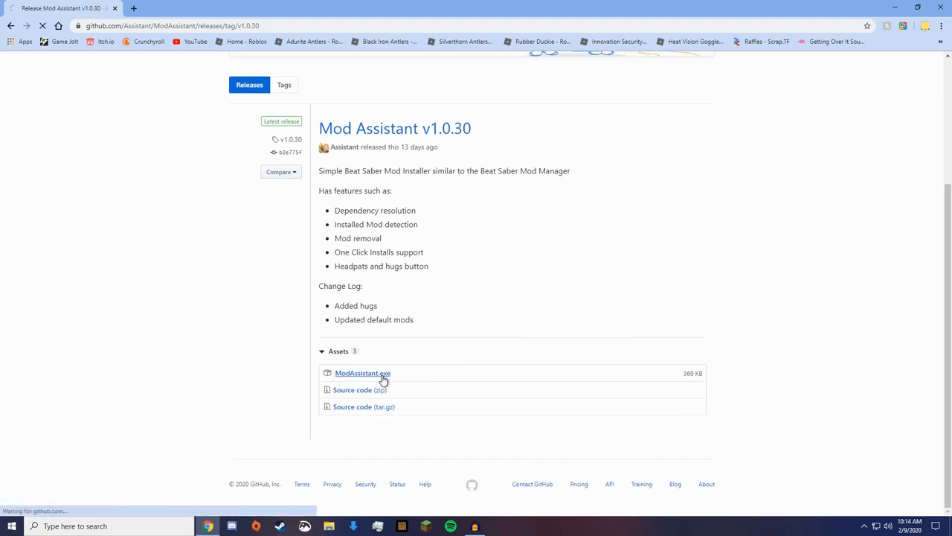
left_click(361, 372)
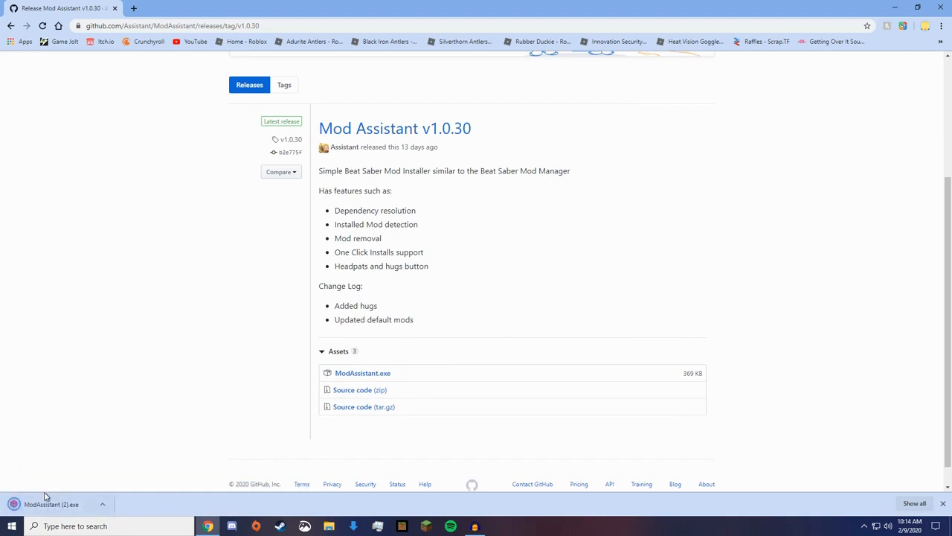
mouse_move(833, 12)
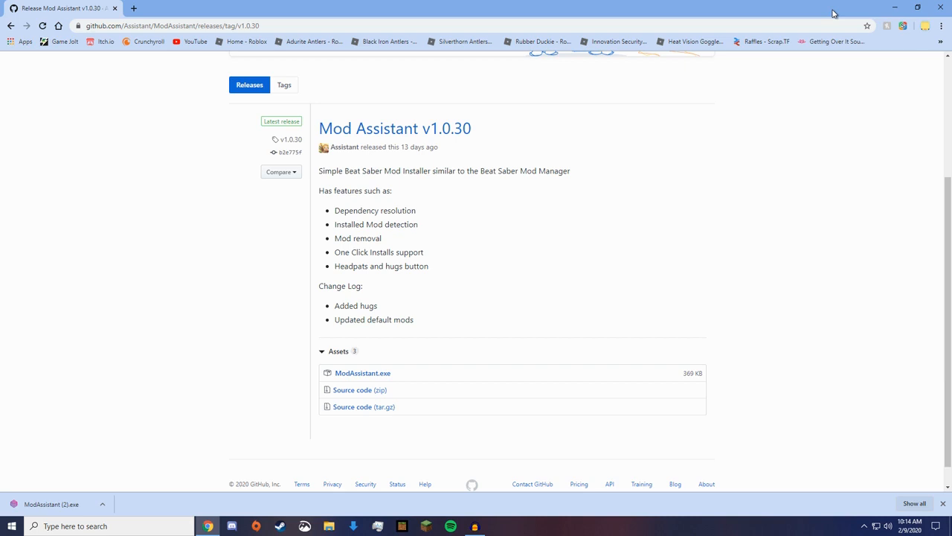
mouse_move(859, 6)
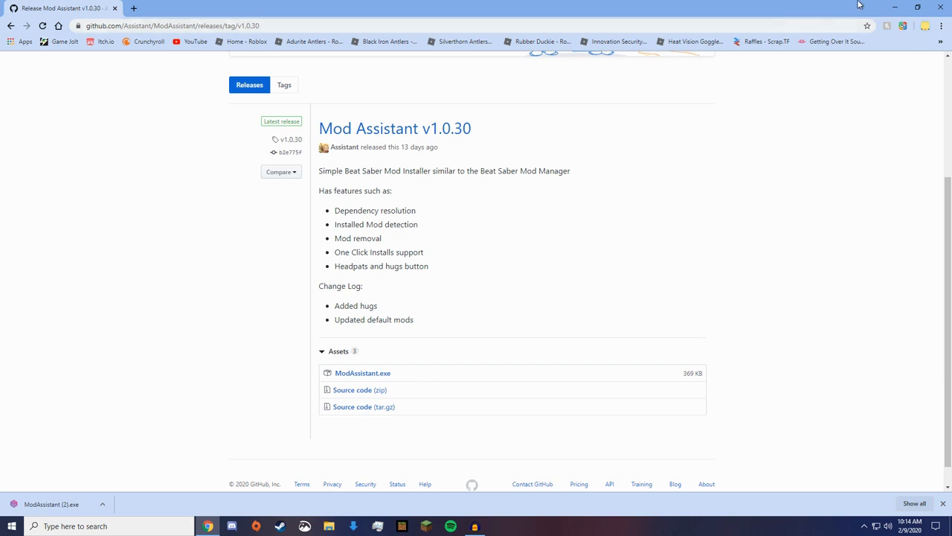
mouse_move(816, 16)
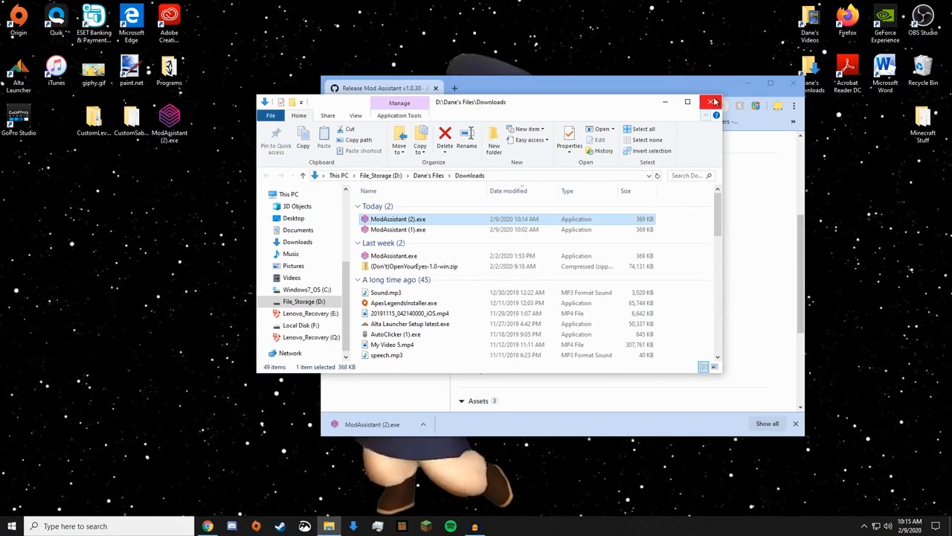
Step: Close the Downloads folder window and the GitHub release page window
left_click(711, 101)
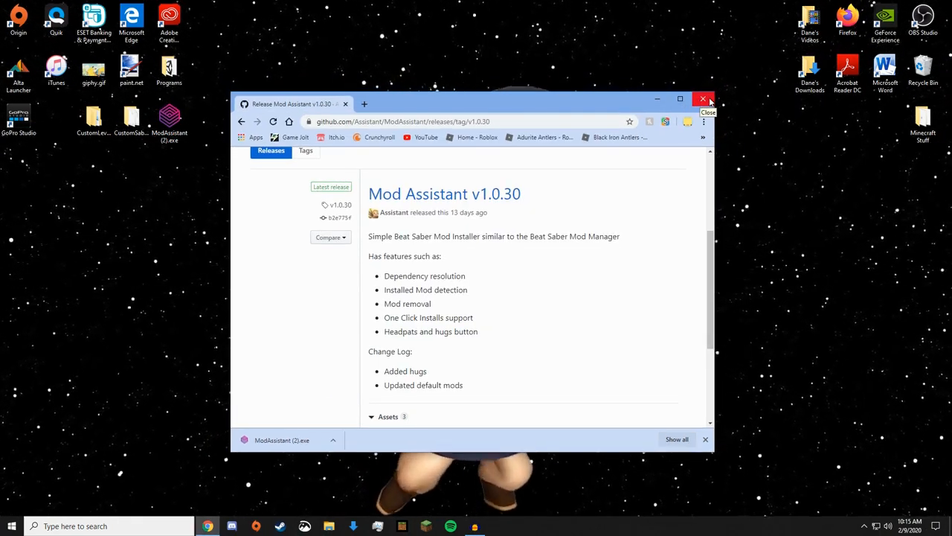
left_click(701, 98)
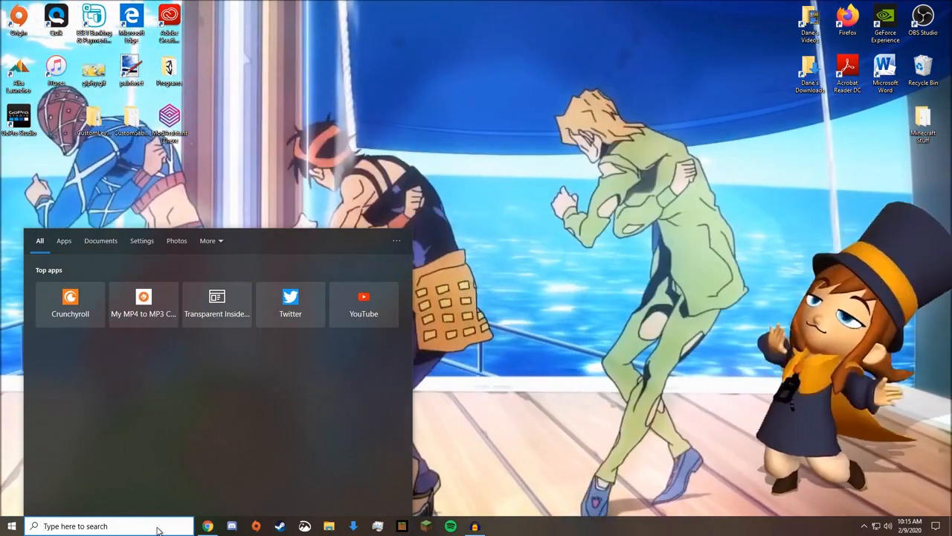
Step: Launch the Oculus app from Windows search and open Beat Saber's entry in the Library
type("OneDrive")
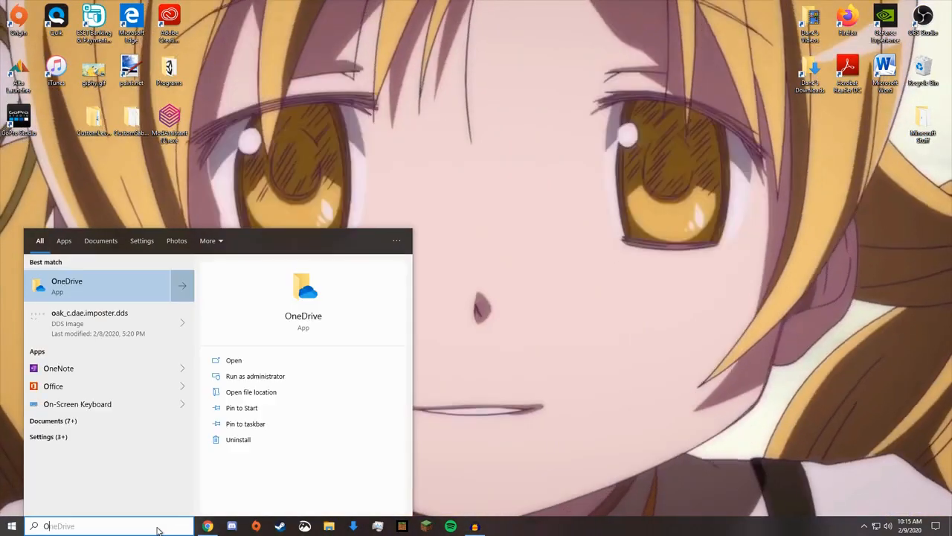
type("Oculus")
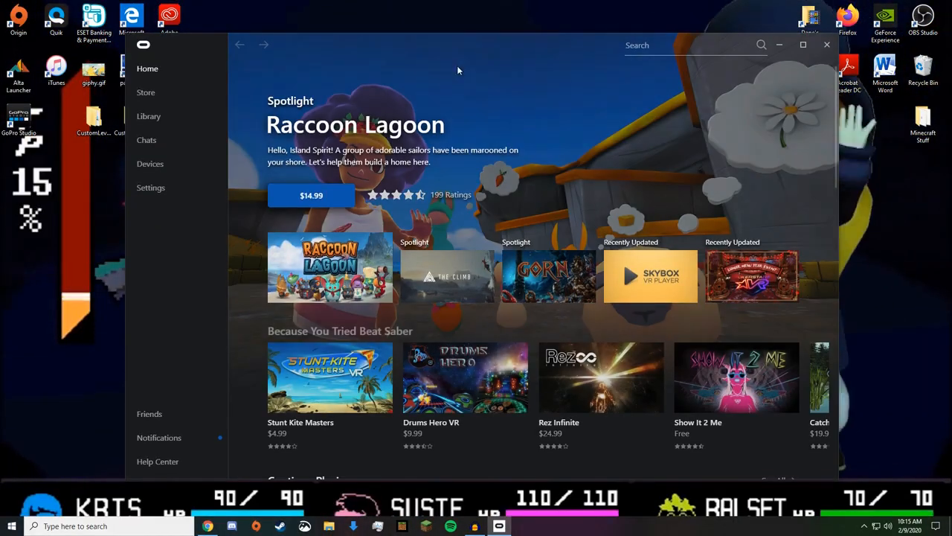
mouse_move(149, 116)
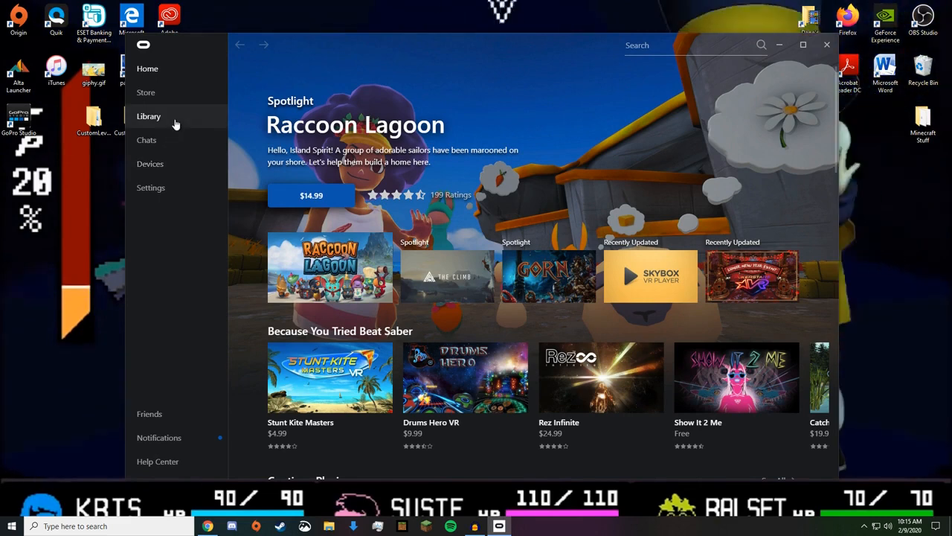
left_click(149, 116)
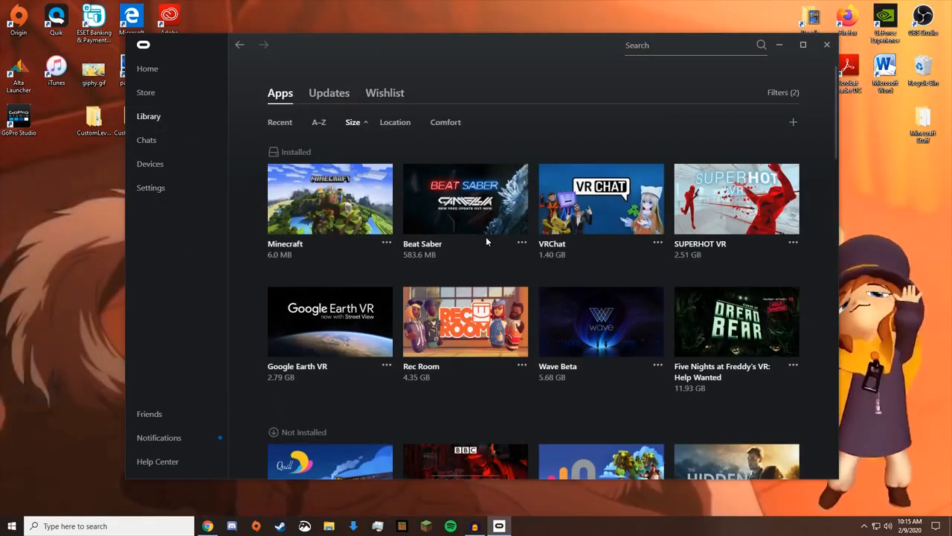
left_click(522, 241)
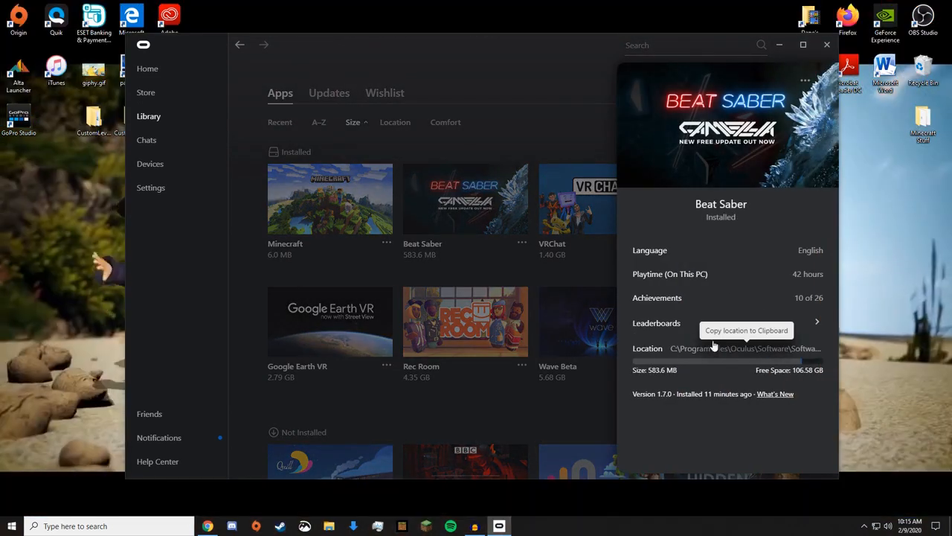
mouse_move(645, 412)
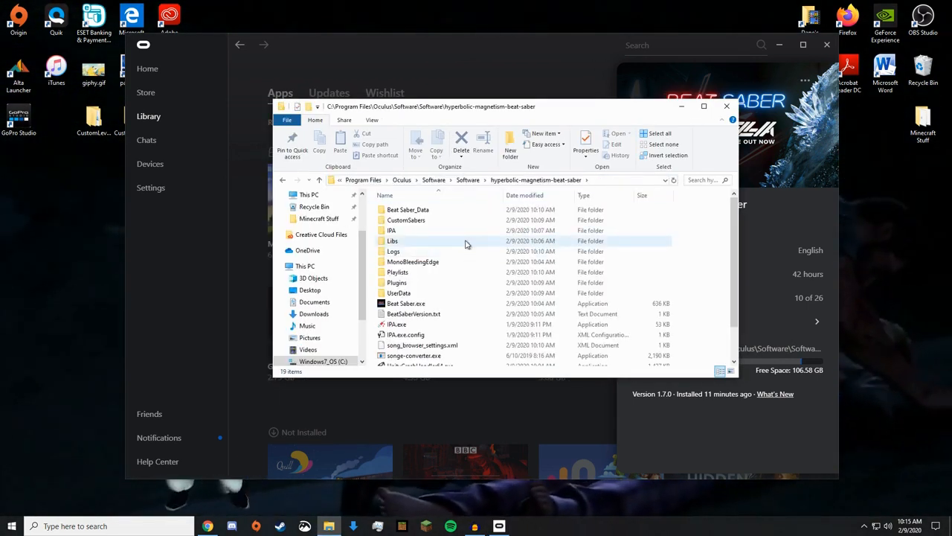
Step: Move the CustomSabers folder to the Desktop, replacing same-named files there
left_click(726, 106)
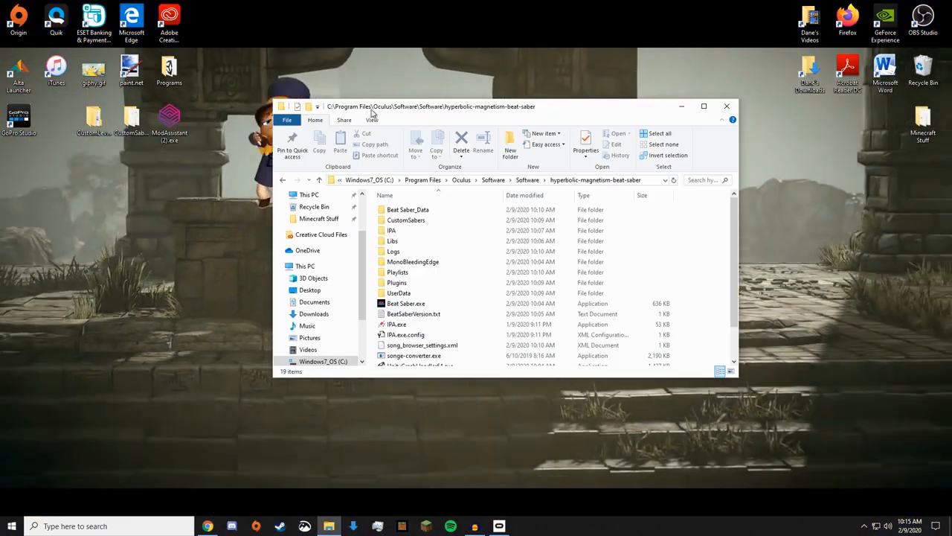
mouse_move(423, 220)
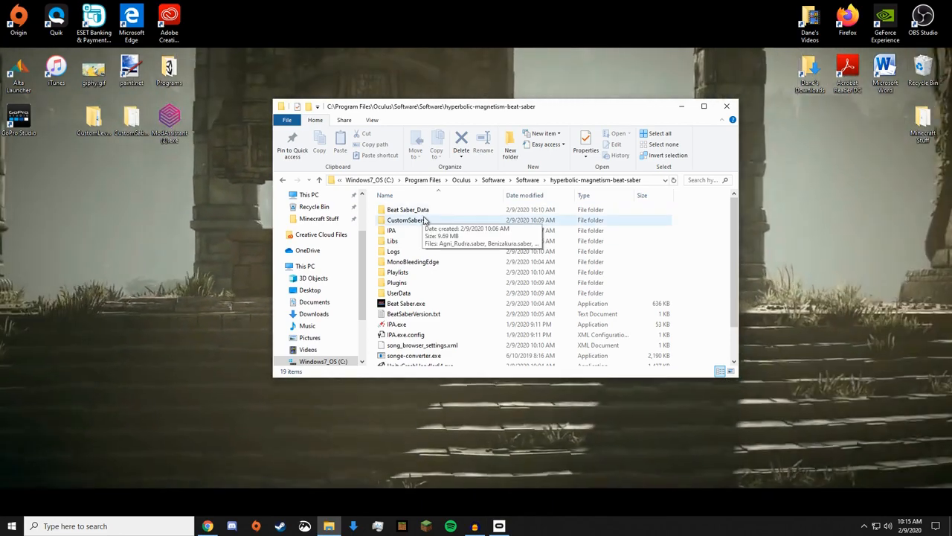
left_click(407, 220)
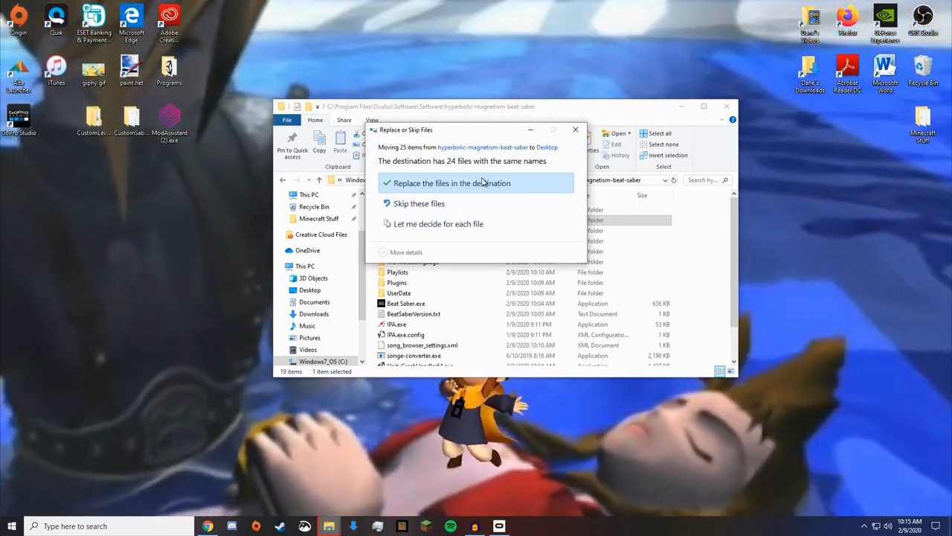
left_click(452, 183)
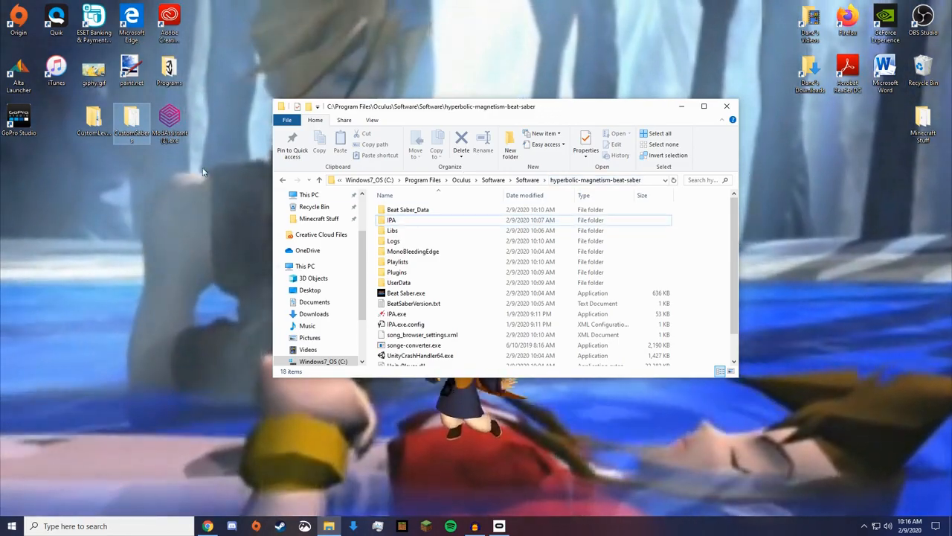
Step: Open the Beat Saber_Data folder inside the install folder
double_click(406, 208)
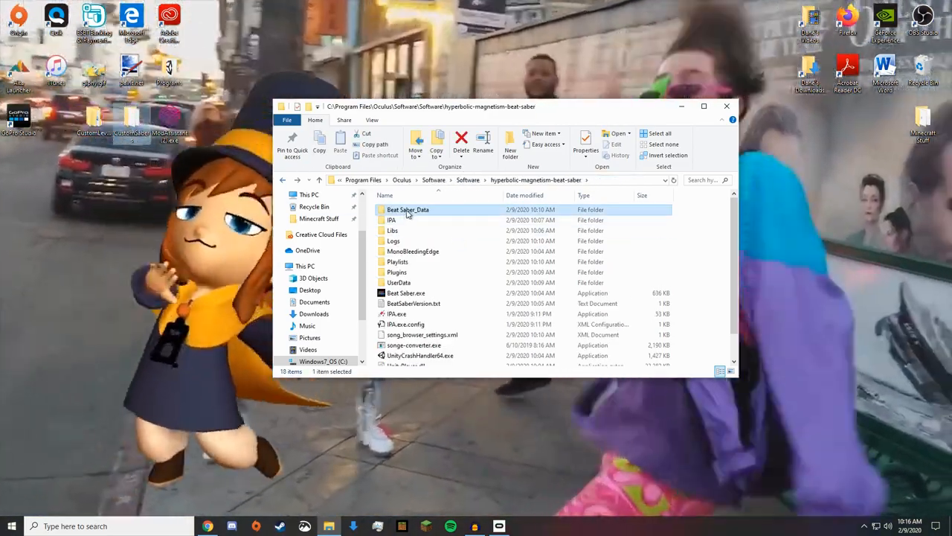
double_click(406, 208)
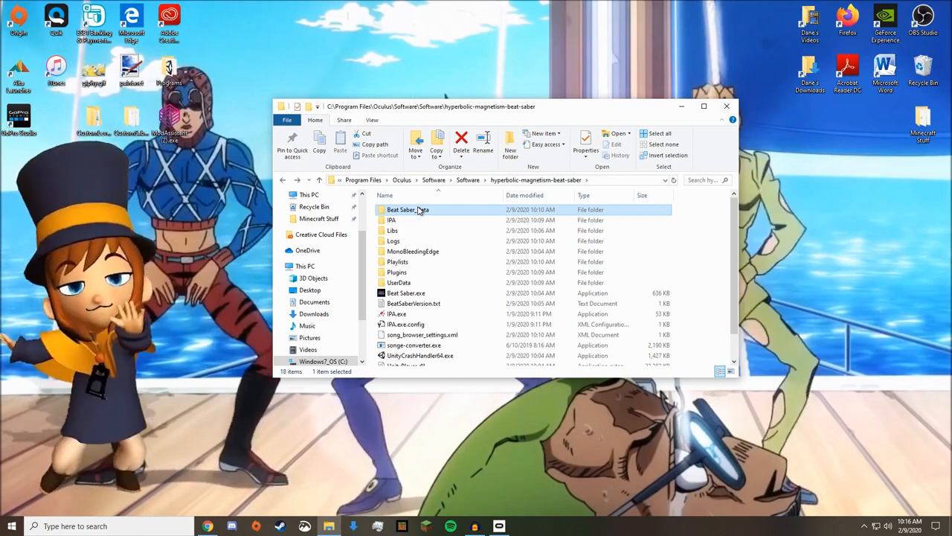
double_click(404, 209)
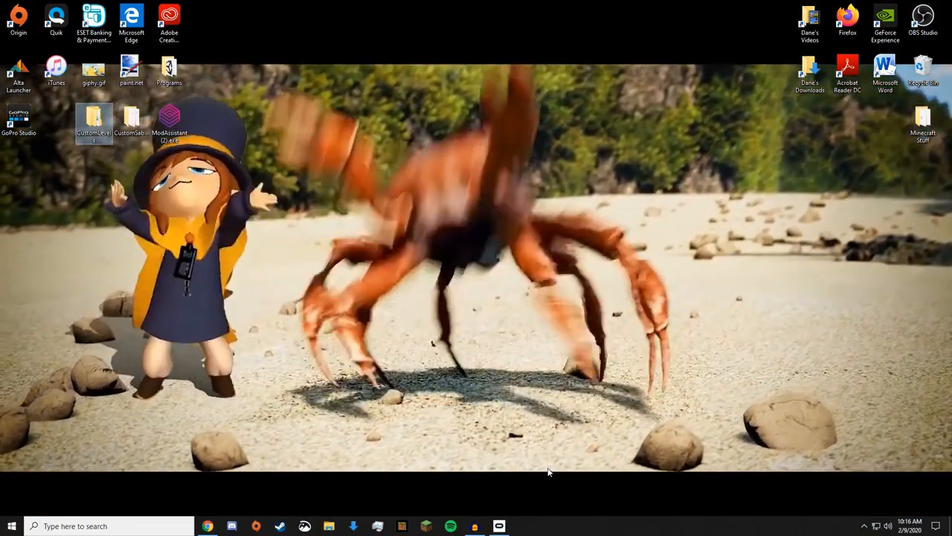
Step: Install Beat Saber from the Library's Not Installed section and open its details
left_click(500, 525)
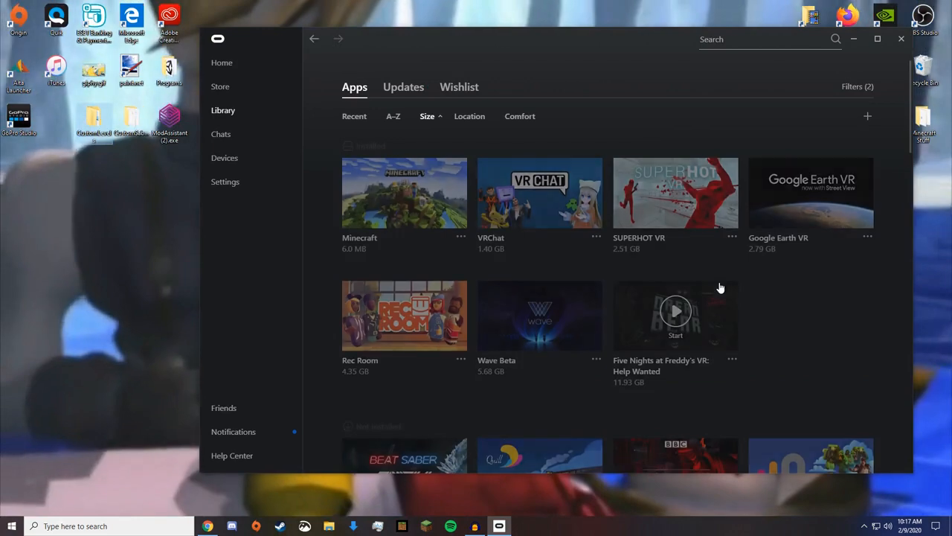
scroll("down", 3)
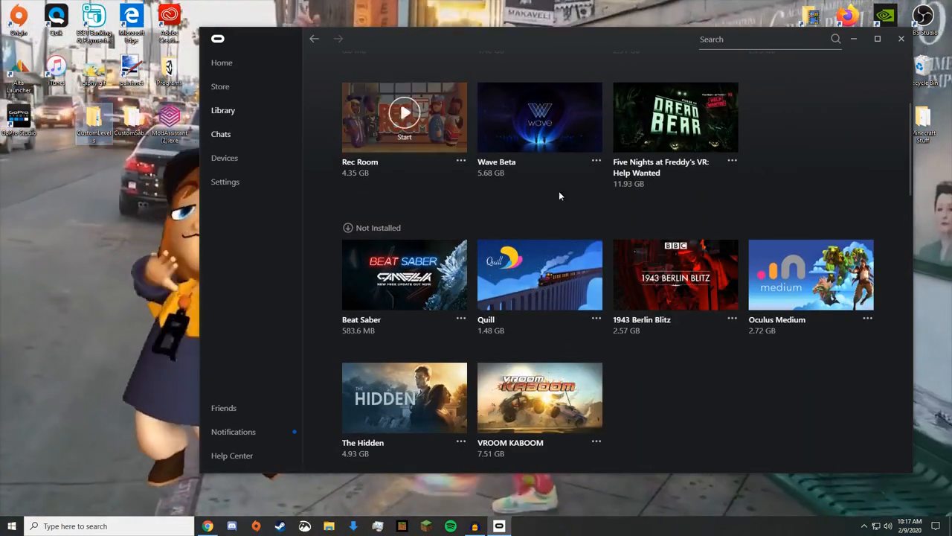
mouse_move(539, 274)
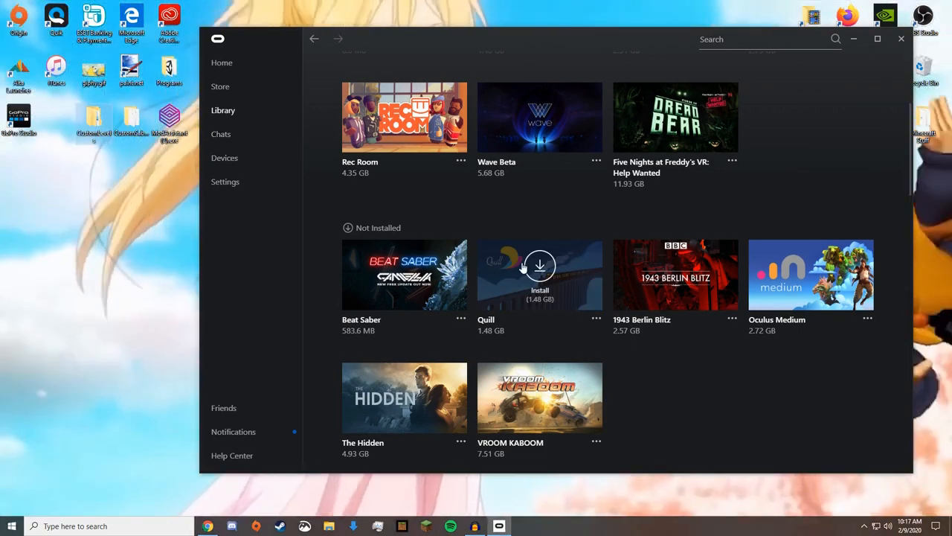
mouse_move(405, 273)
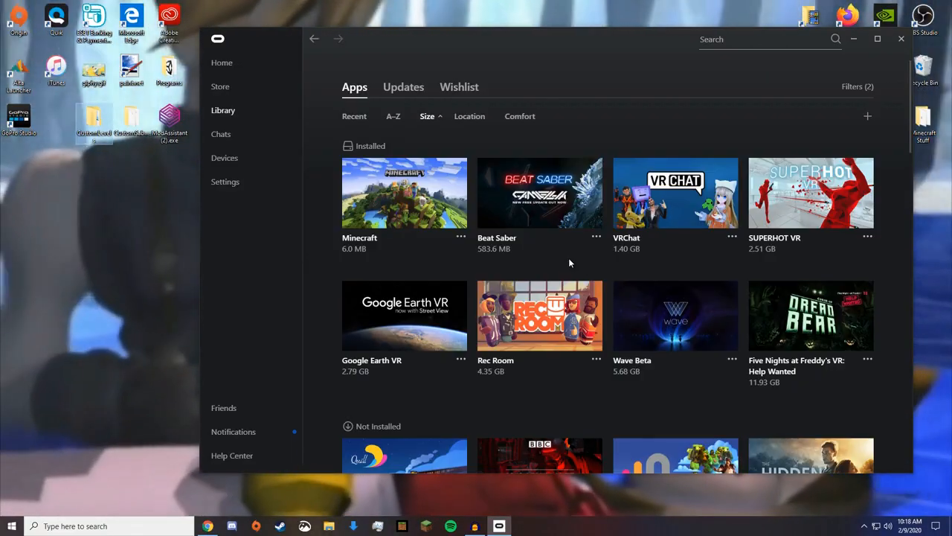
left_click(902, 39)
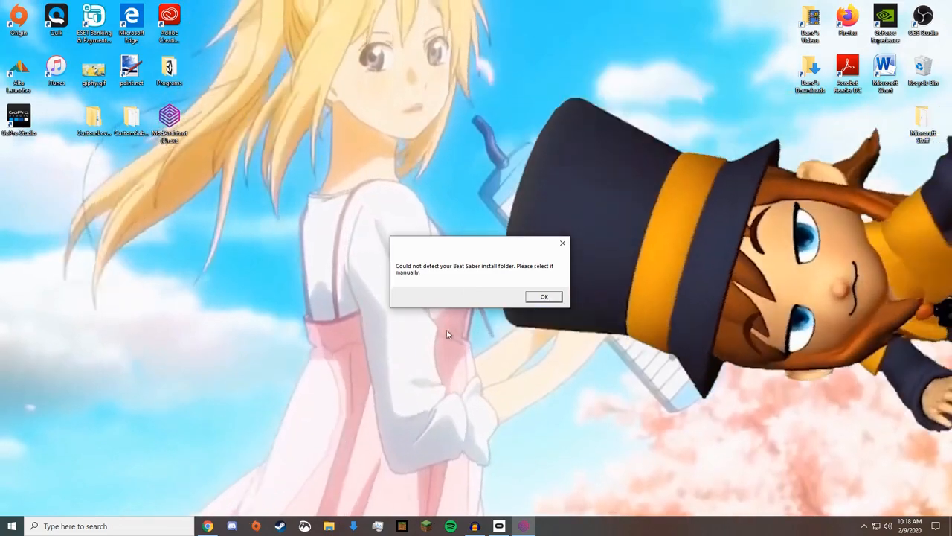
Step: Dismiss the detection warning and save Oculus\Software\hyperbolic-magnetism-beat-saber as the install folder
left_click(545, 296)
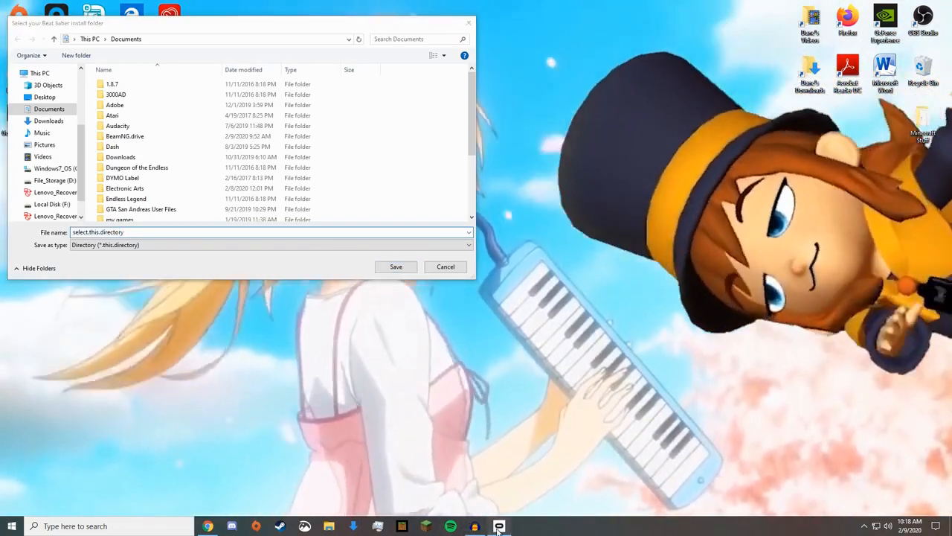
left_click(500, 524)
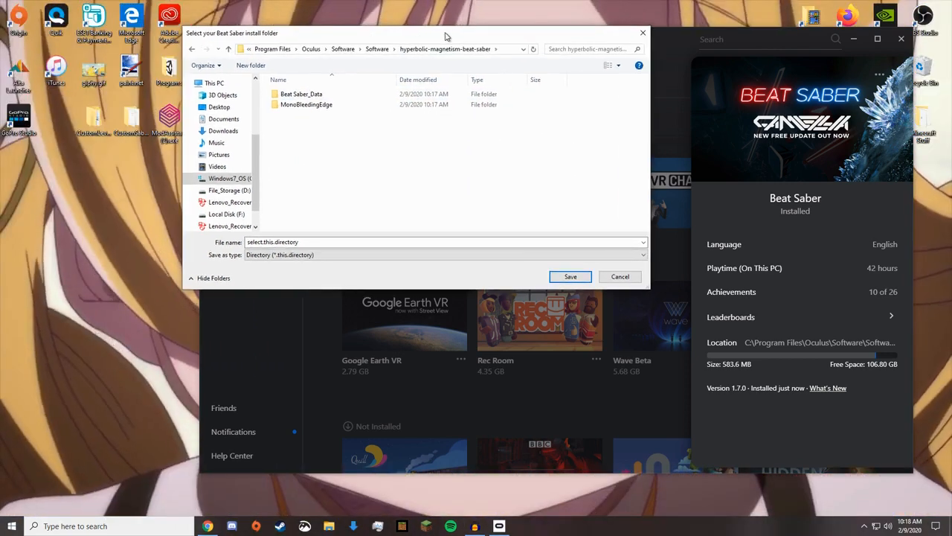
left_click(619, 276)
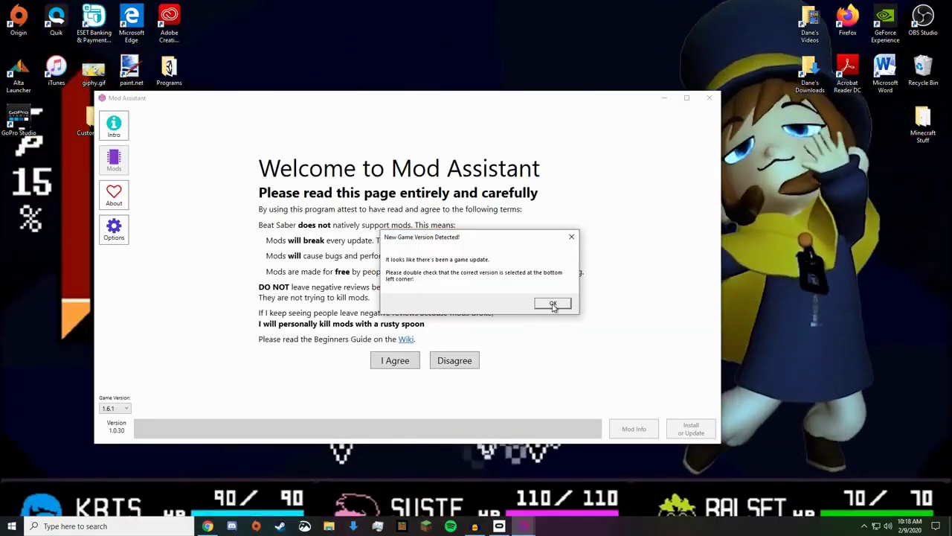
Step: Dismiss the New Game Version notice, agree to the terms, and show the Mods list
left_click(554, 303)
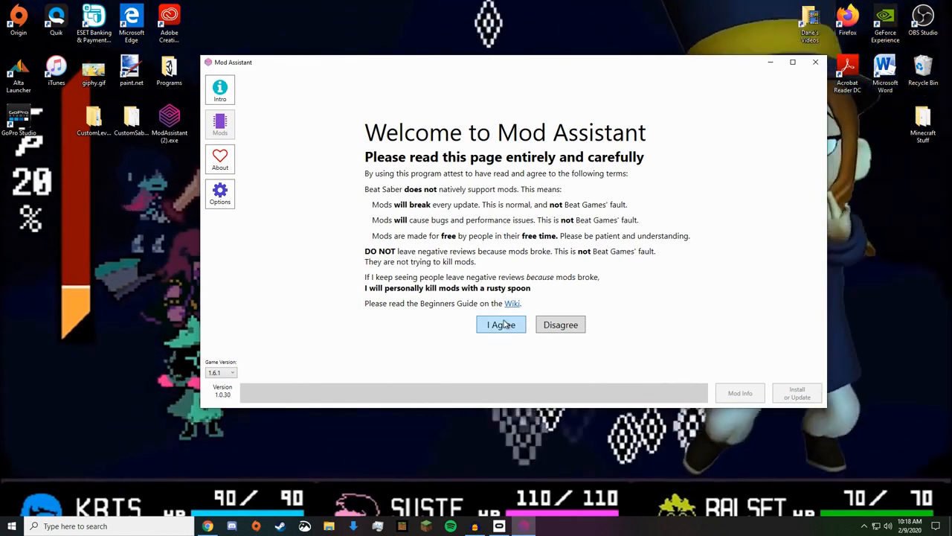
left_click(500, 324)
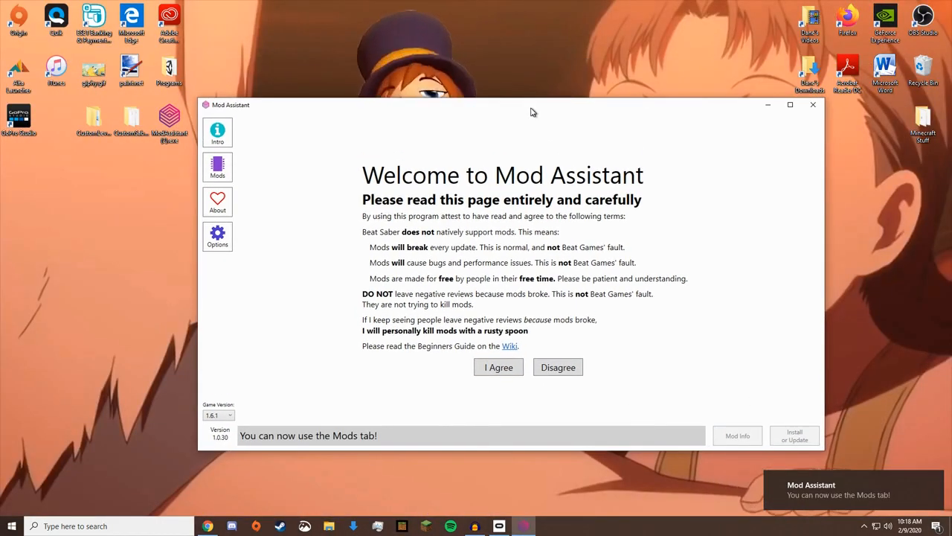
left_click(217, 167)
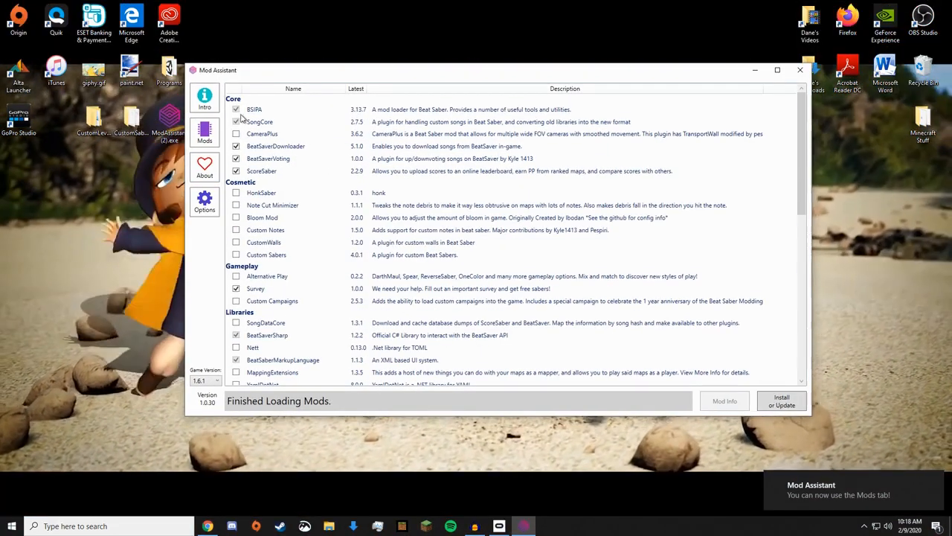
Step: Tick the Custom Sabers and SongBrowser mods for installation
scroll("down", 3)
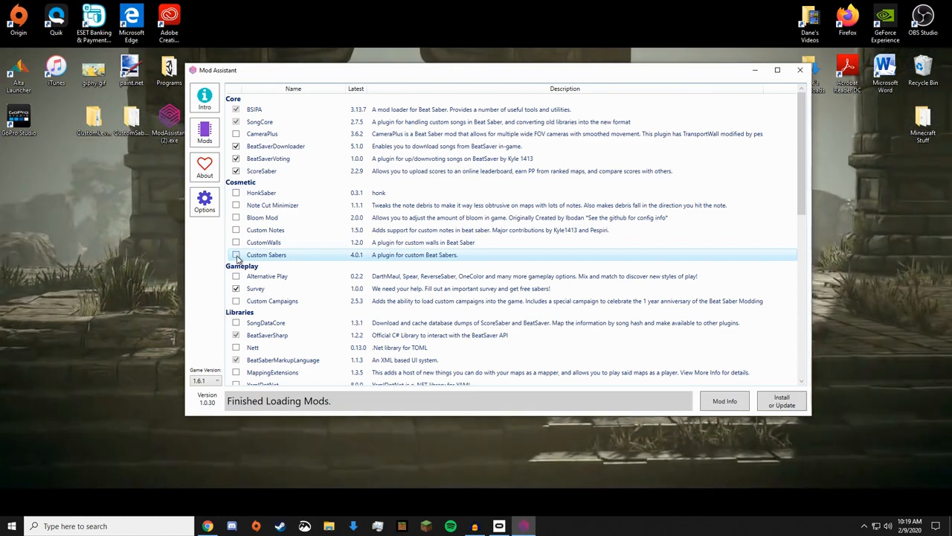
left_click(237, 254)
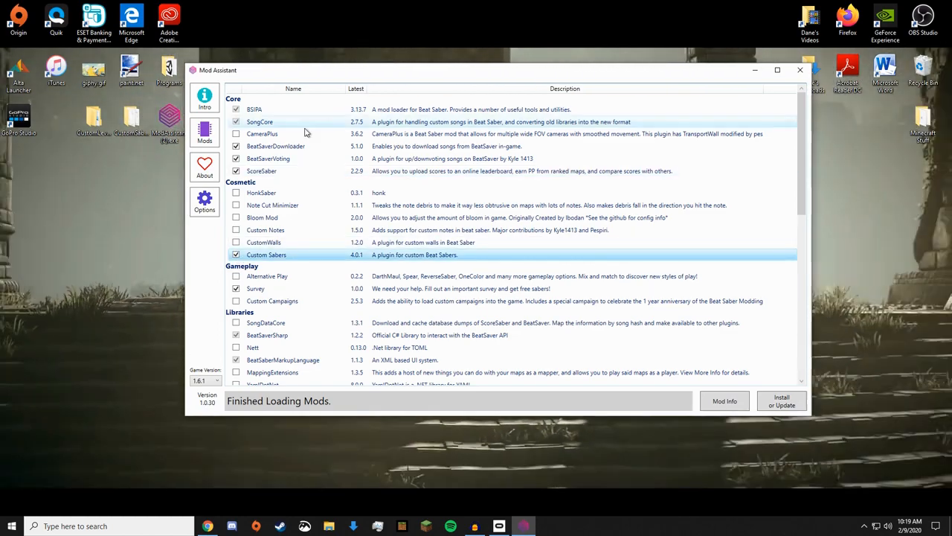
scroll("down", 3)
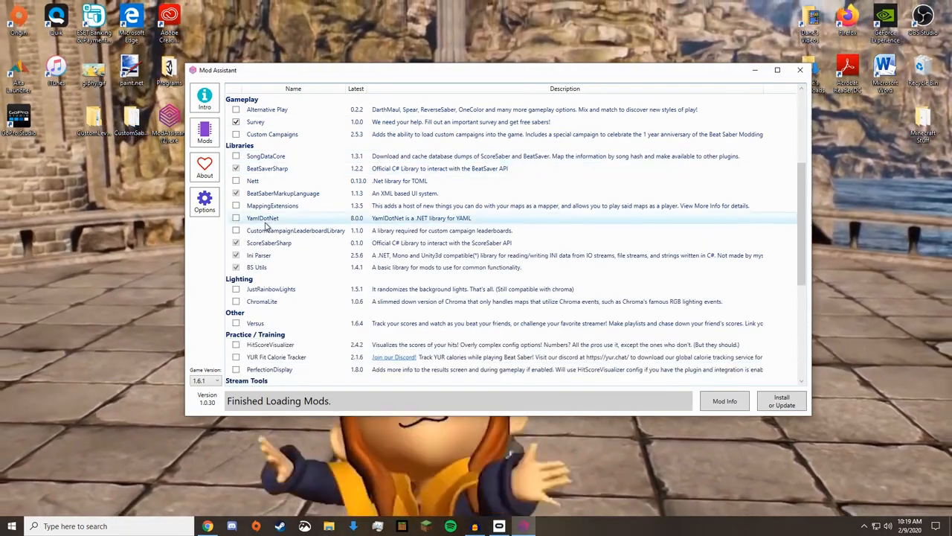
scroll("down", 3)
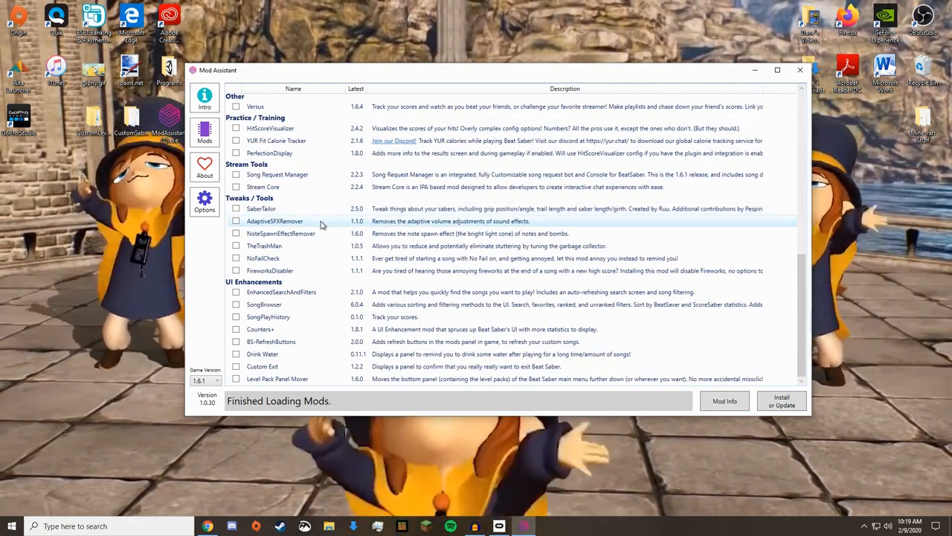
mouse_move(262, 209)
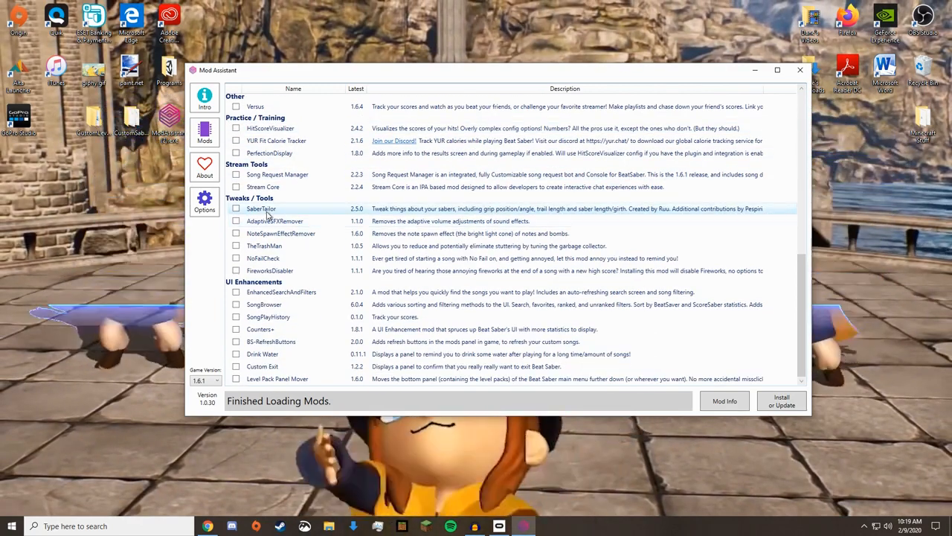
mouse_move(307, 354)
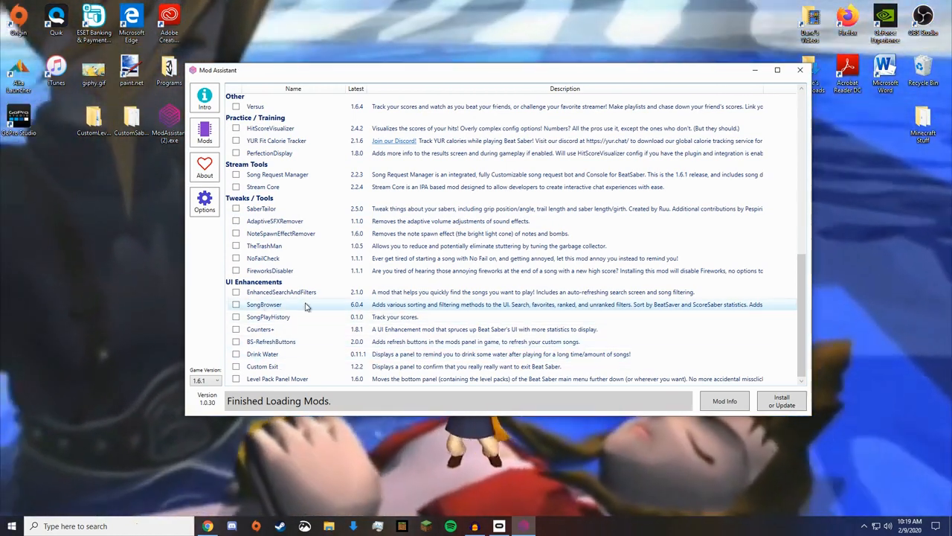
left_click(236, 303)
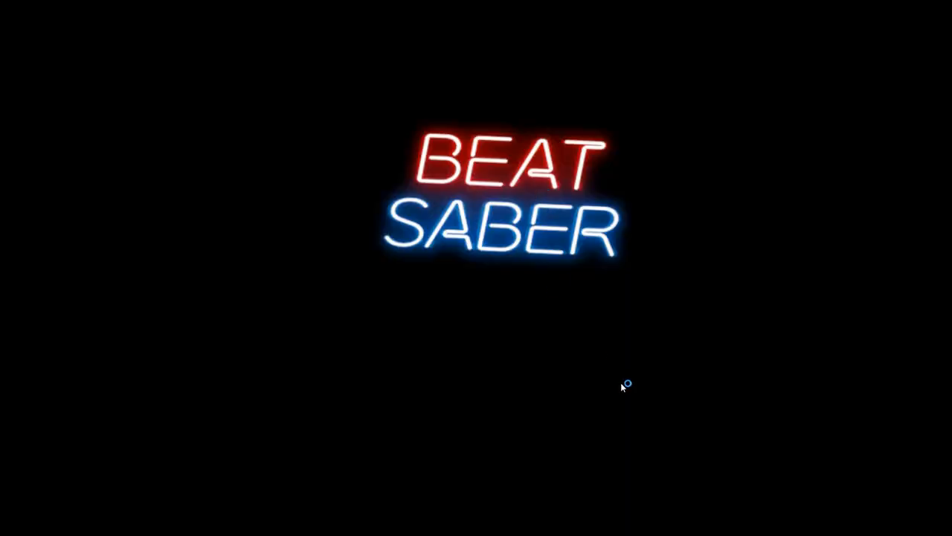
mouse_move(702, 307)
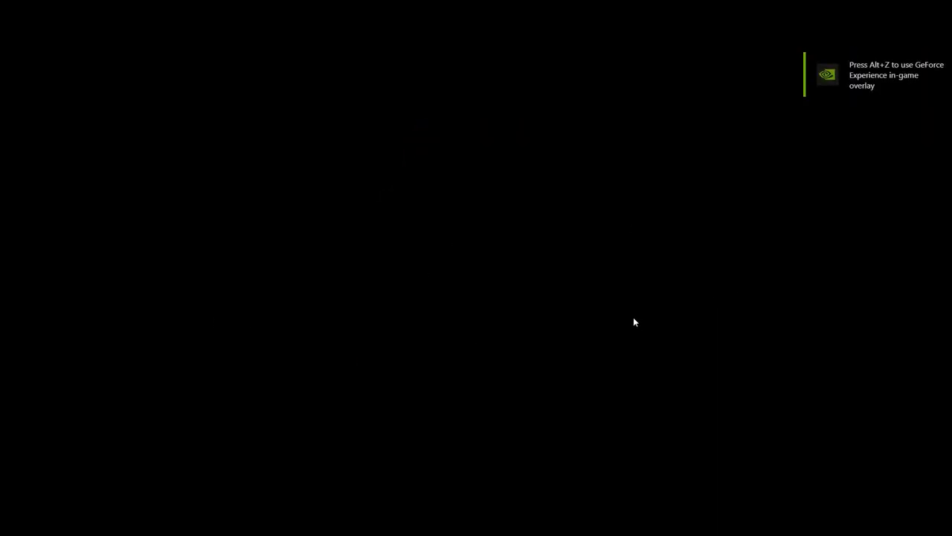
mouse_move(602, 398)
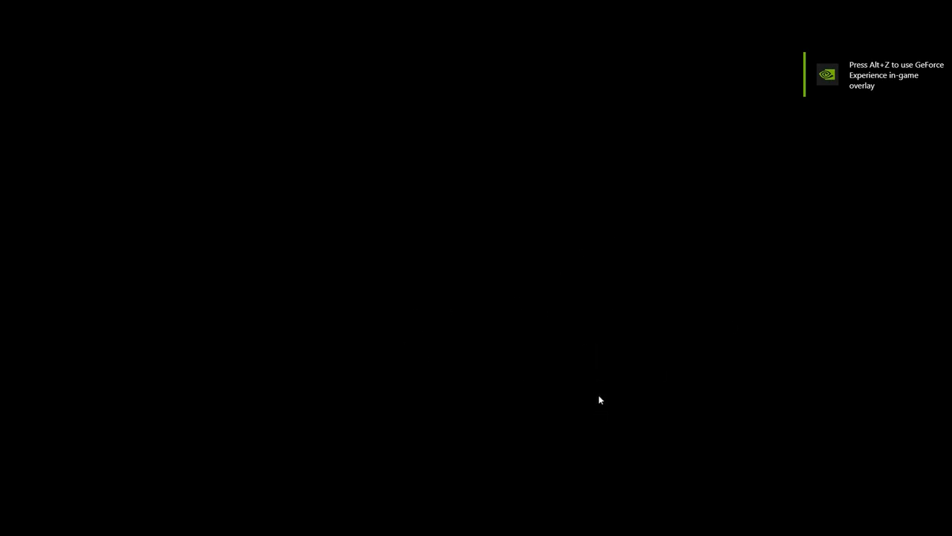
Step: Exit Beat Saber back to the desktop after its title screen
left_click(8, 527)
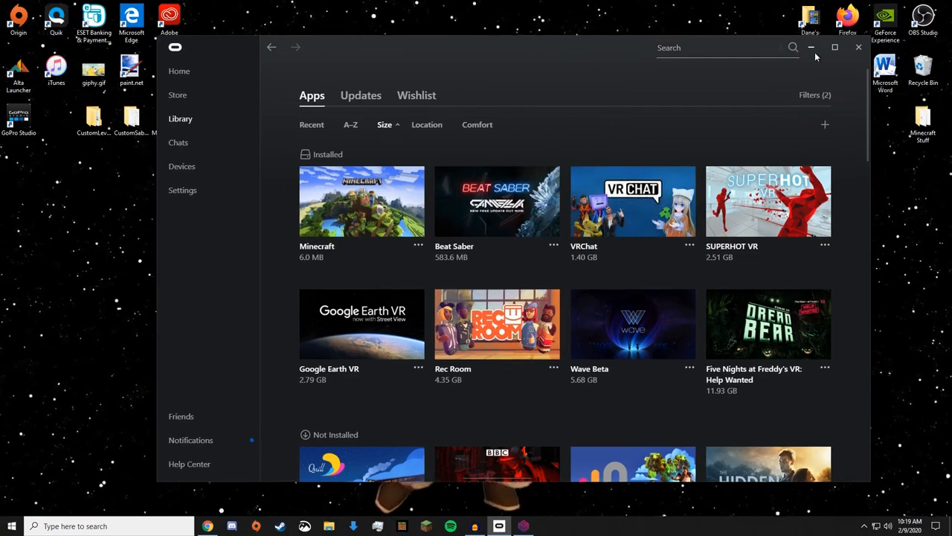
Step: Drag the Desktop CustomSabers folder into the game's CustomSabers folder and select its inner folder
left_click(857, 46)
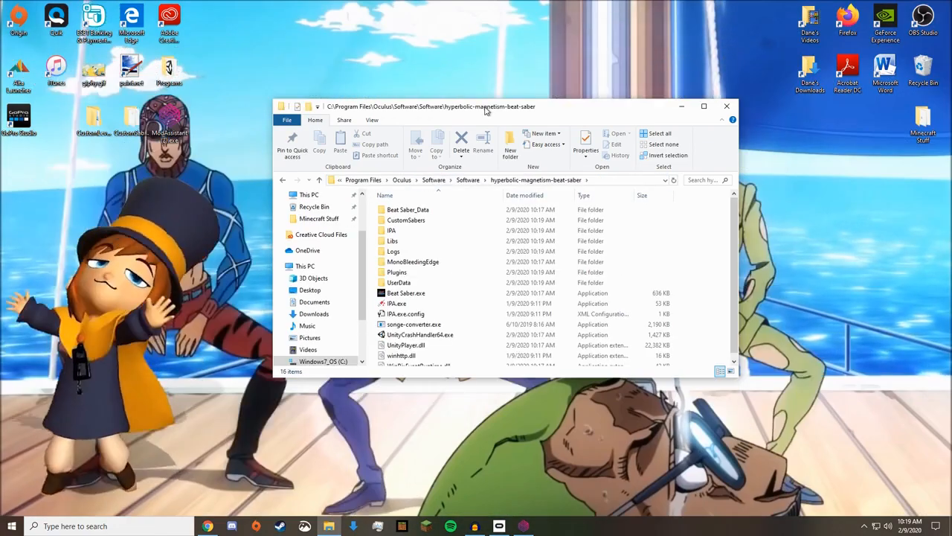
double_click(406, 221)
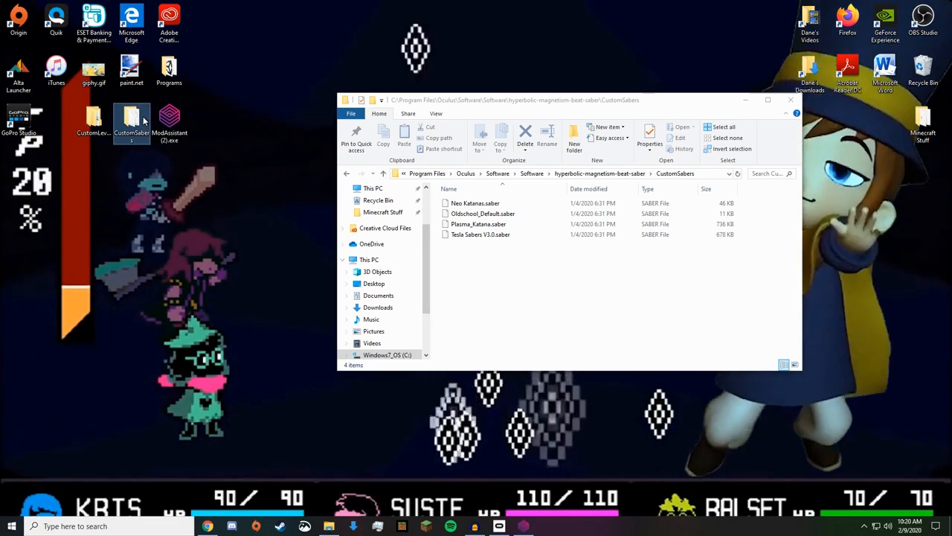
left_click_drag(131, 119, 453, 256)
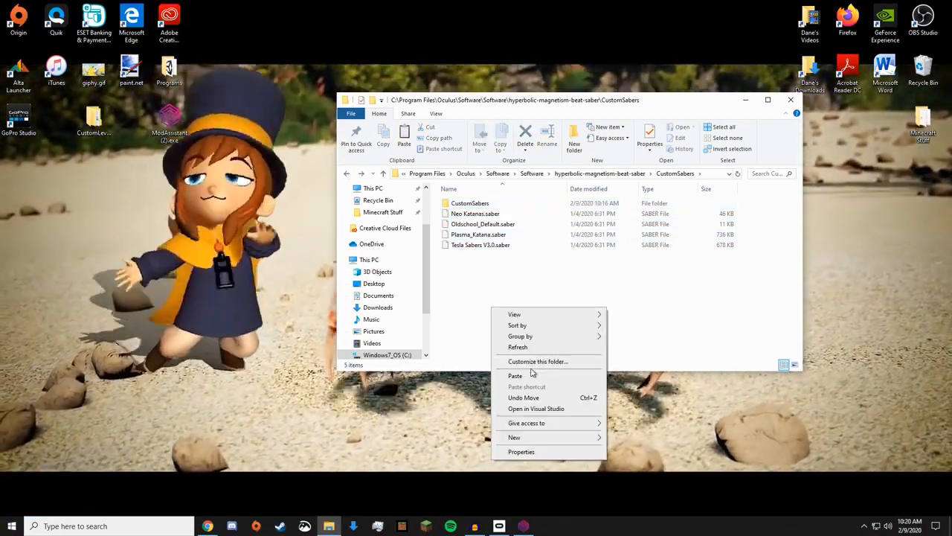
left_click(515, 375)
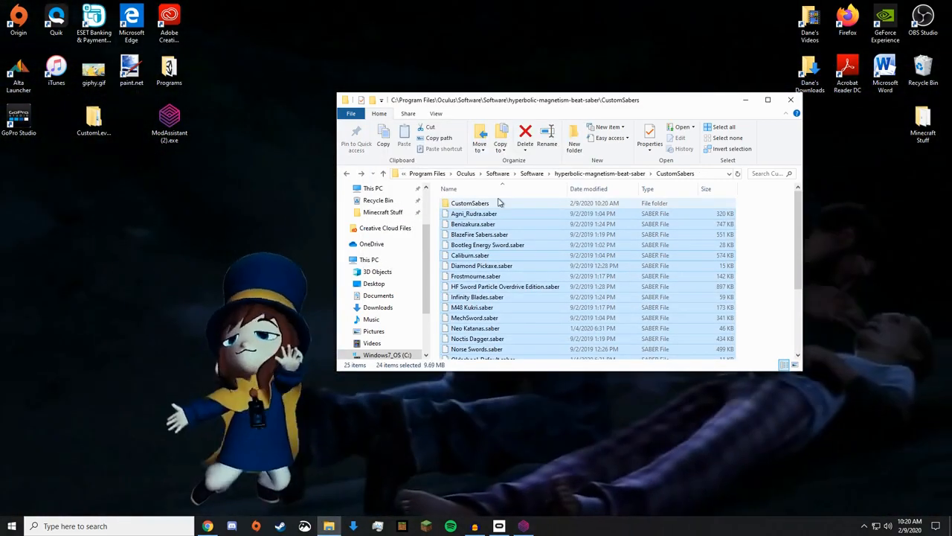
left_click(470, 202)
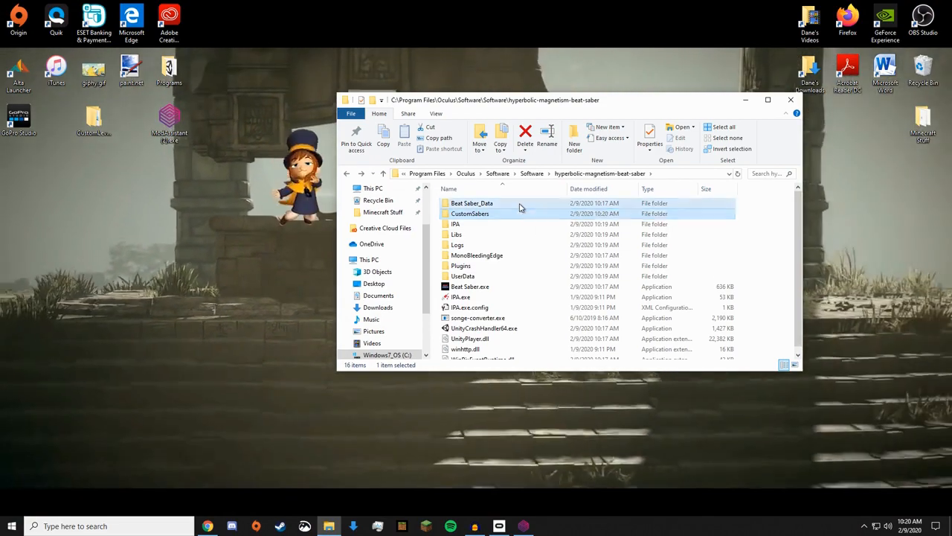
Step: Select all custom song folders inside the nested Beat Saber_Data > CustomLevels folder
double_click(471, 202)
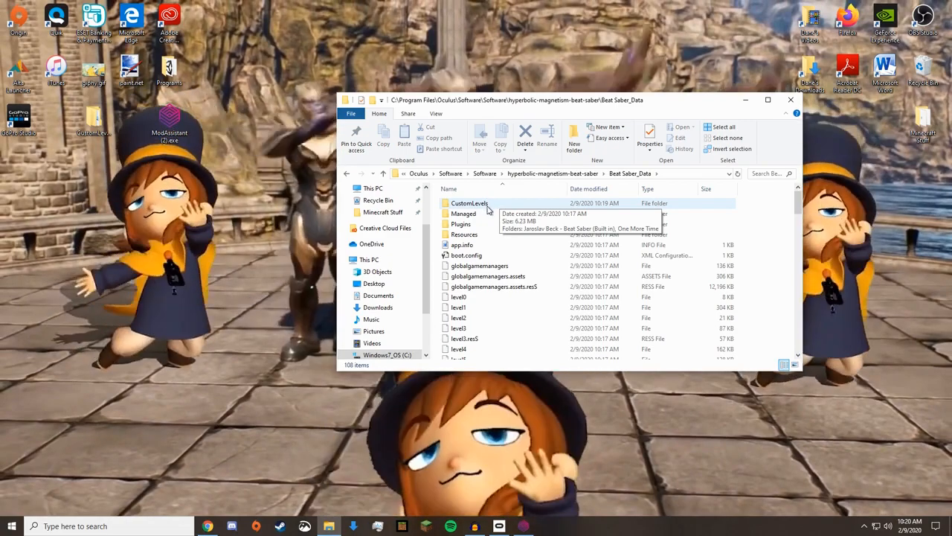
double_click(470, 203)
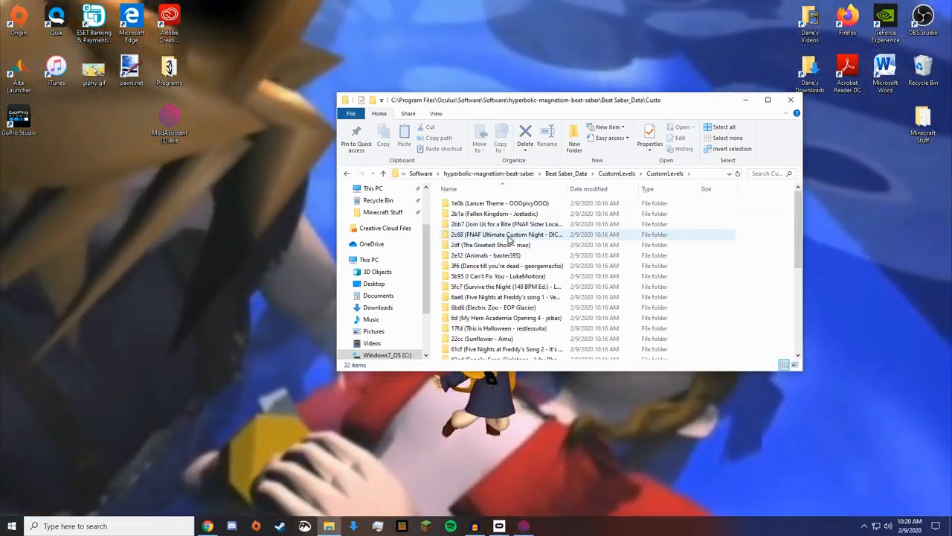
key("ctrl+a")
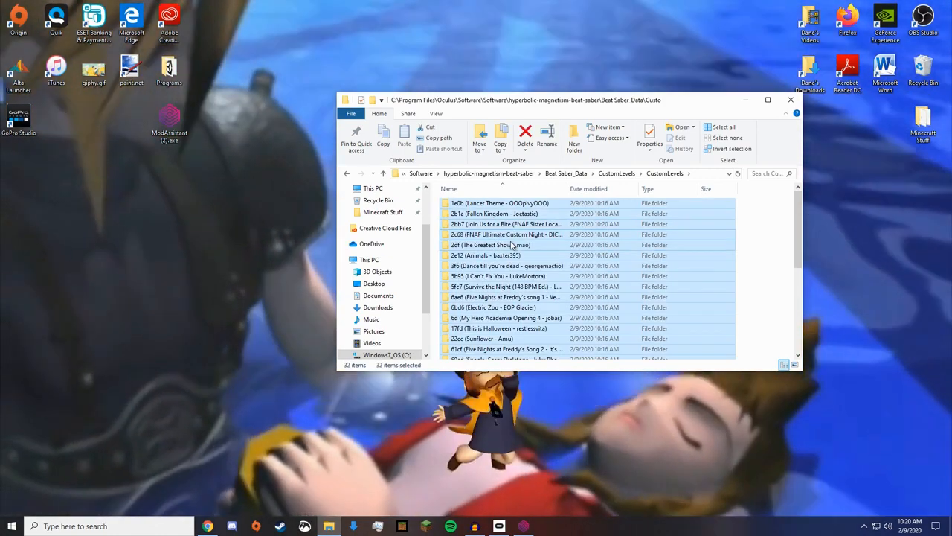
Step: Paste the song folders into the outer CustomLevels folder, replacing duplicates, and close Explorer
right_click(511, 244)
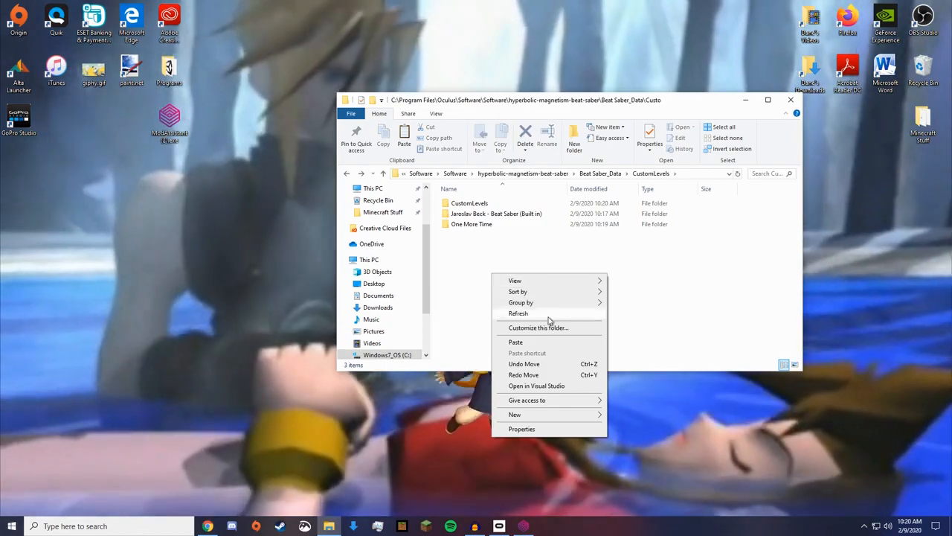
left_click(515, 341)
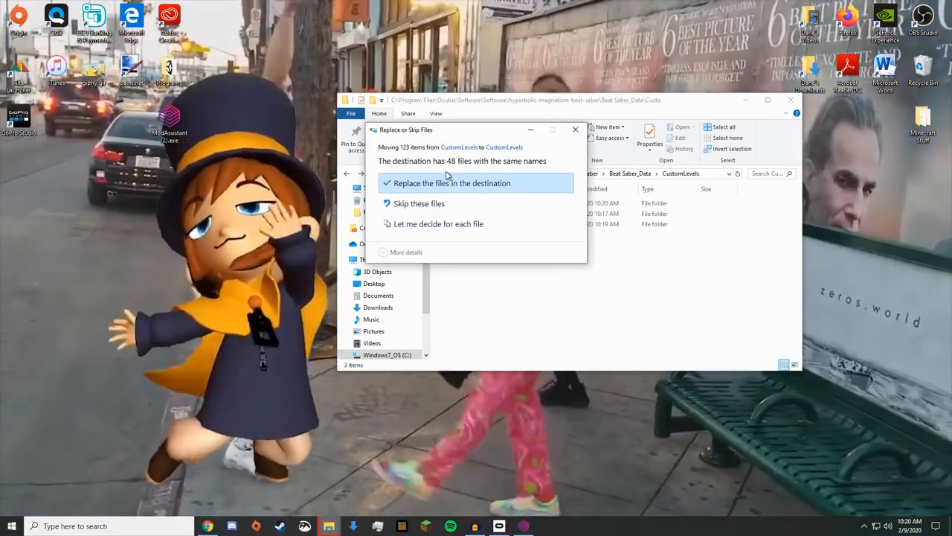
left_click(448, 183)
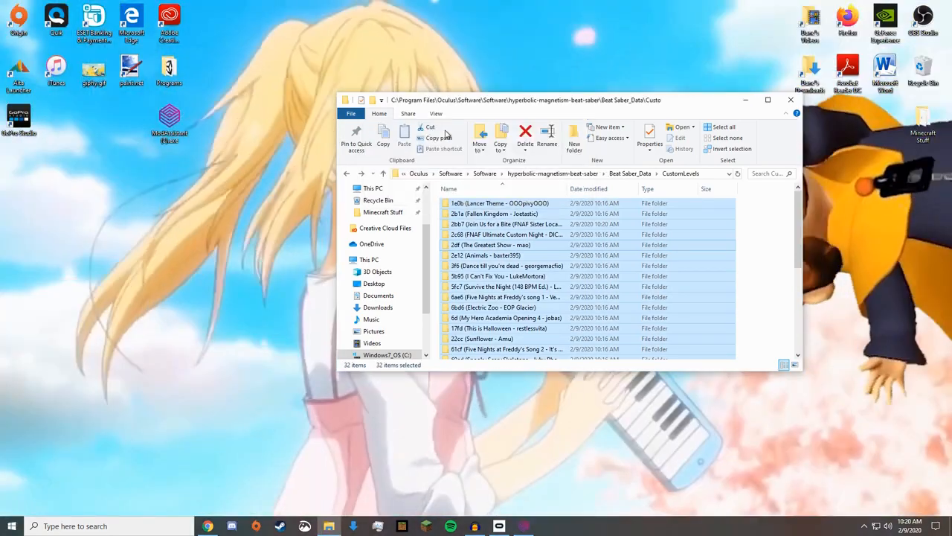
left_click(630, 173)
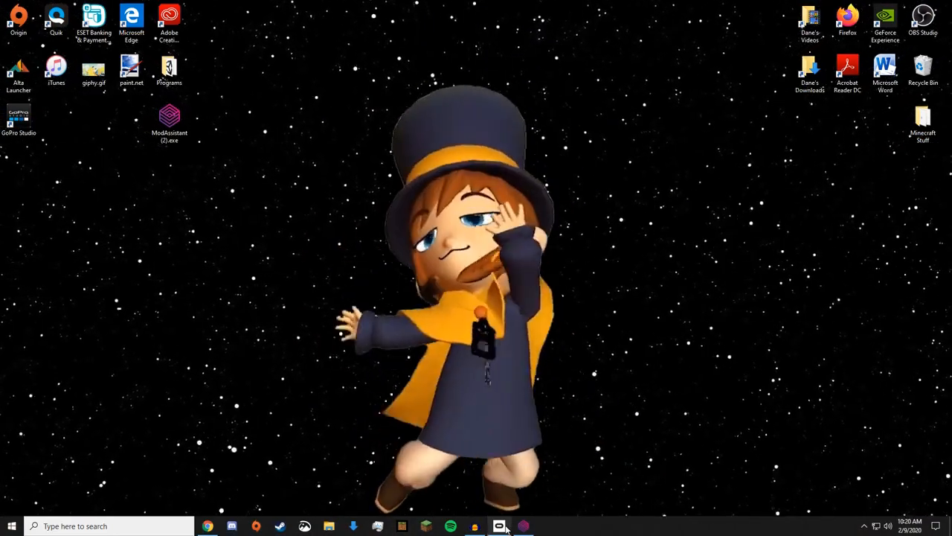
Step: Launch Beat Saber from its tile in the Oculus app library
left_click(500, 524)
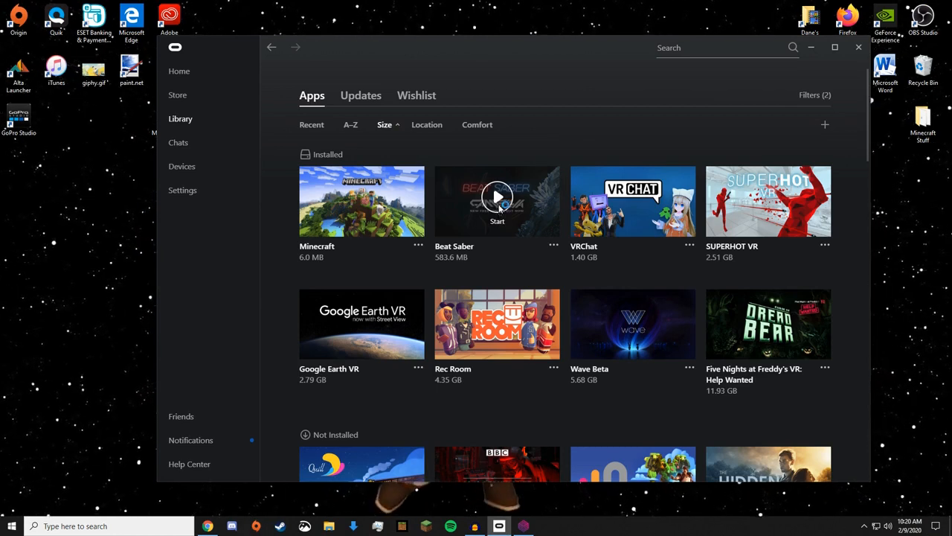
left_click(497, 196)
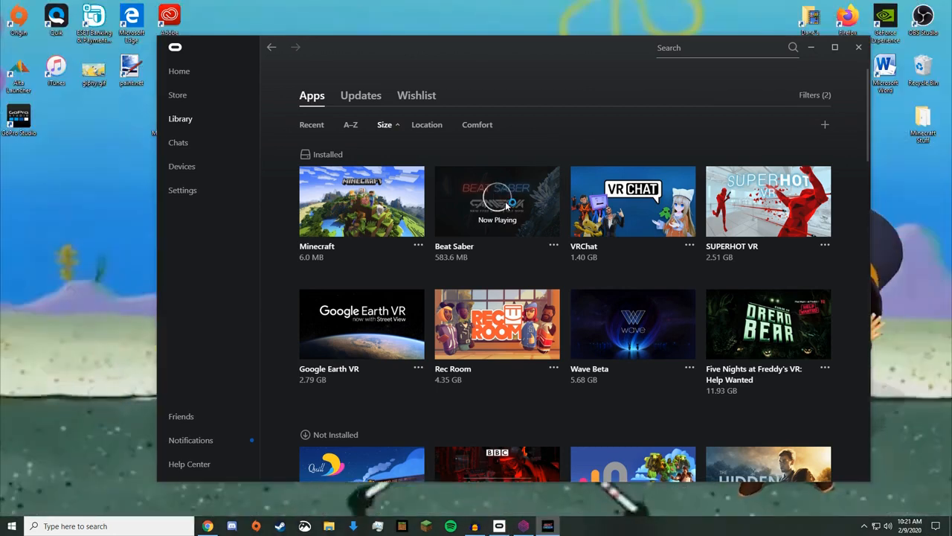
left_click(497, 202)
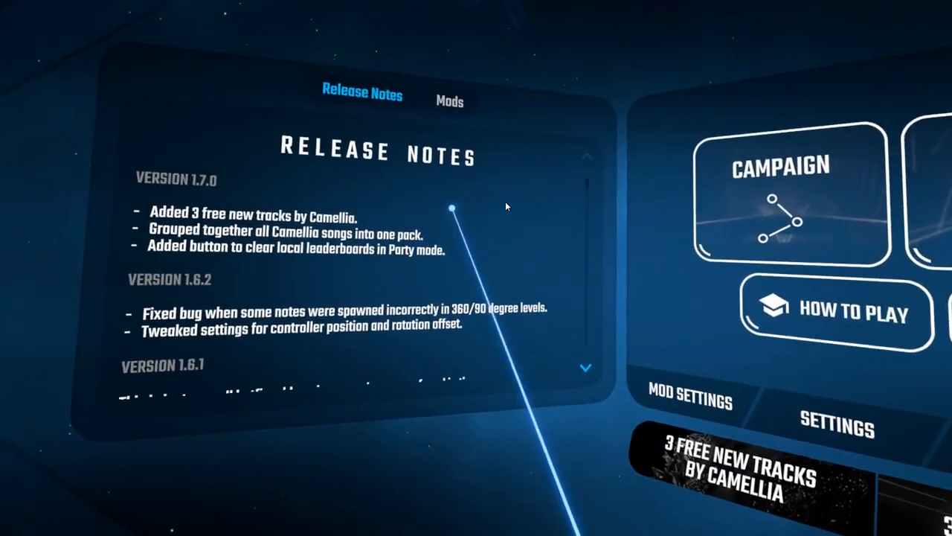
Step: Show the Mods tab in Beat Saber's main-menu side panel
left_click(451, 101)
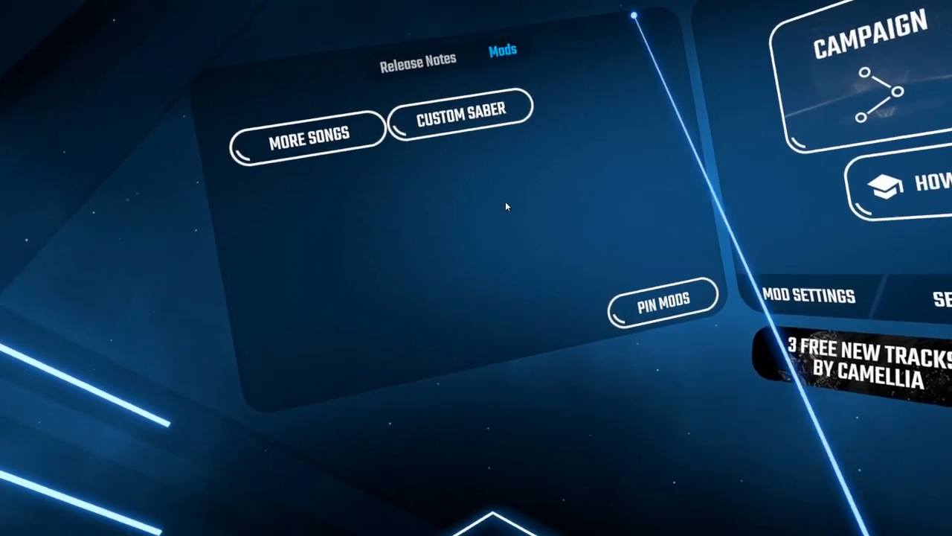
left_click(304, 136)
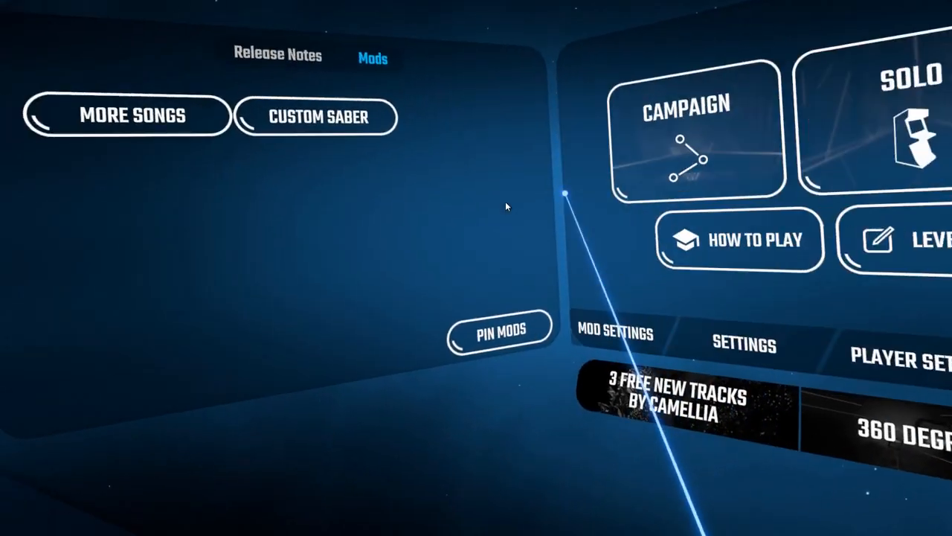
left_click(317, 117)
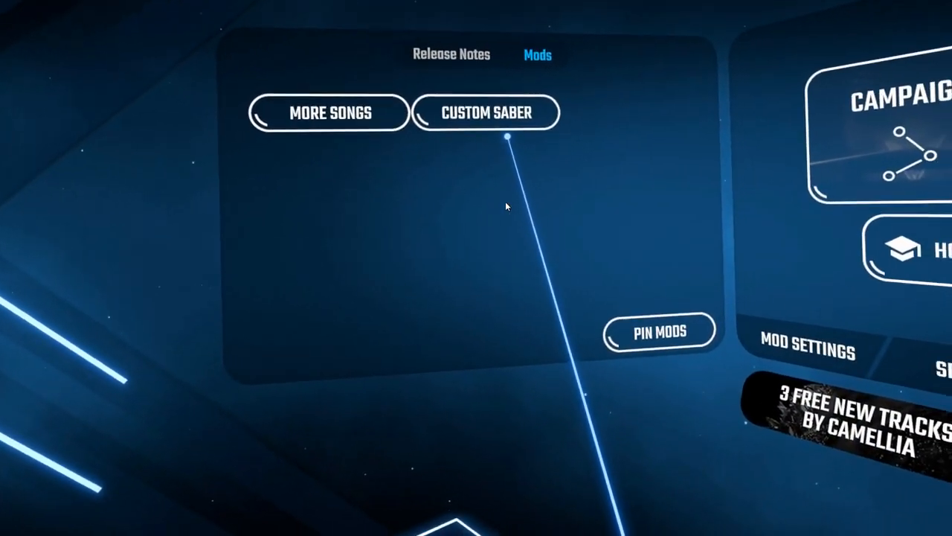
left_click(485, 113)
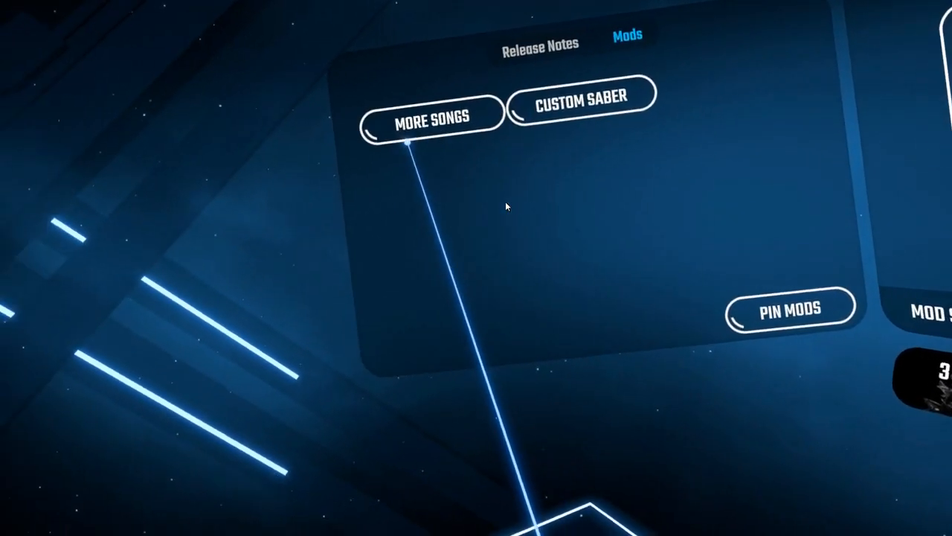
Step: Browse More Songs trending list and bring up the song search keyboard
left_click(429, 118)
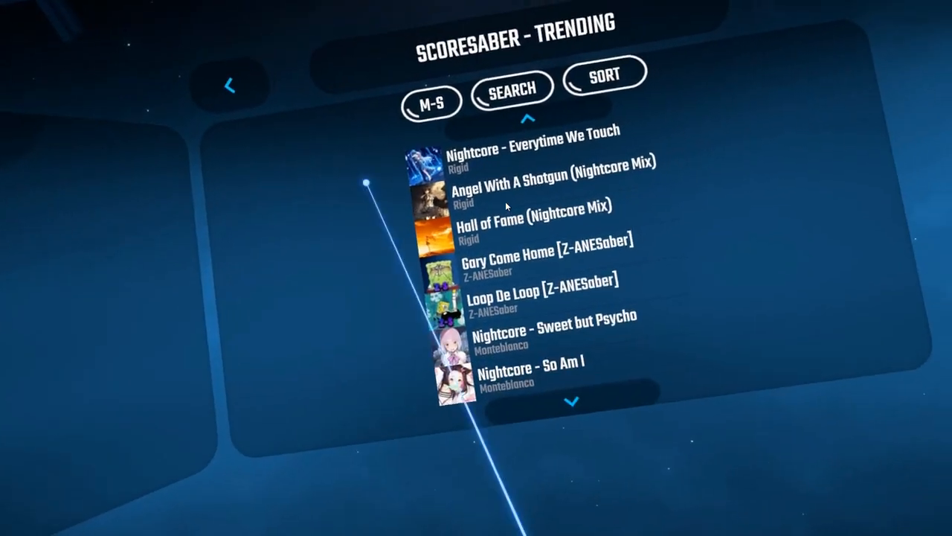
left_click(512, 89)
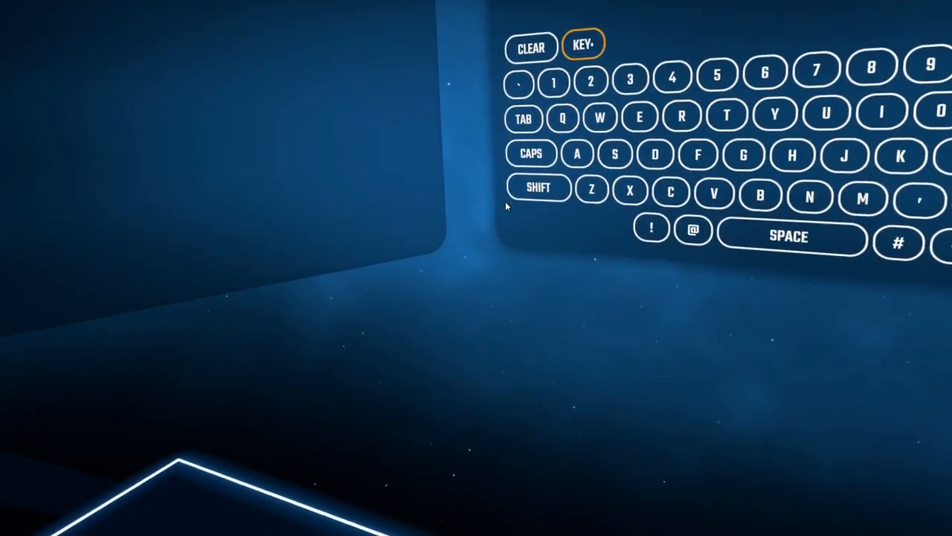